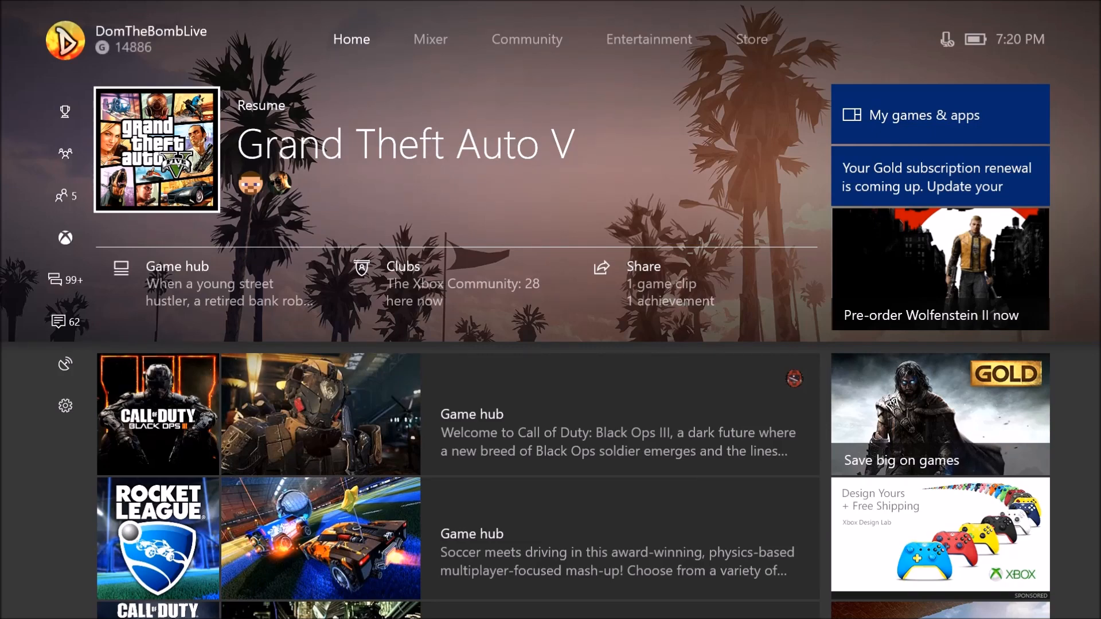
Step: View the party panel and its details, then the notifications list with the co-stream invite
{"action": "left_click", "coordinate": [65, 154]}
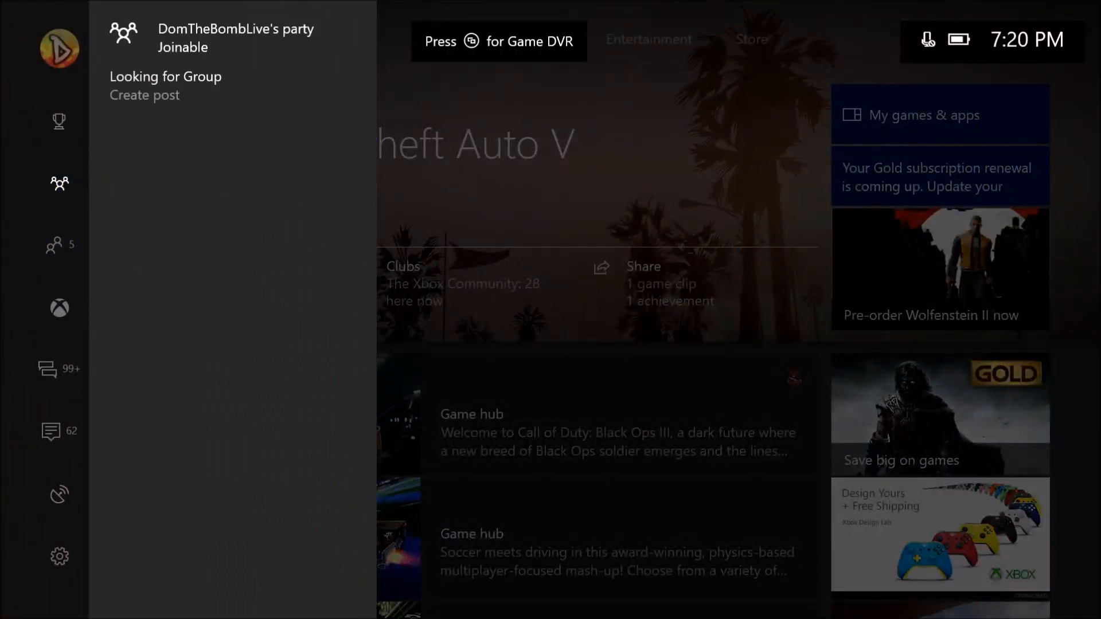
{"action": "left_click", "coordinate": [236, 38]}
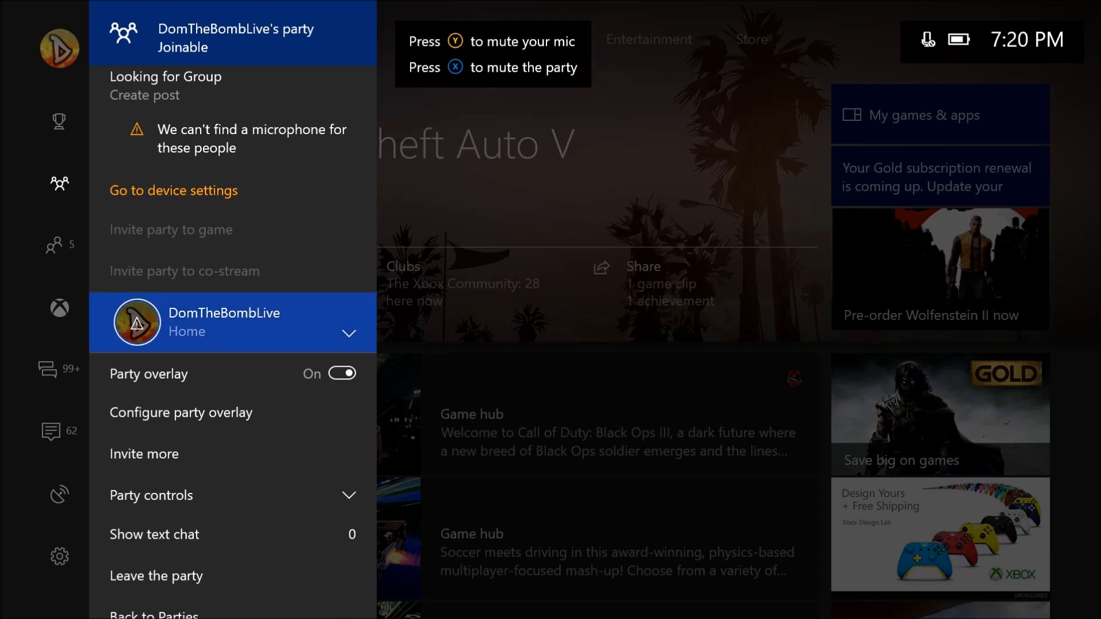
{"action": "left_click", "coordinate": [52, 368]}
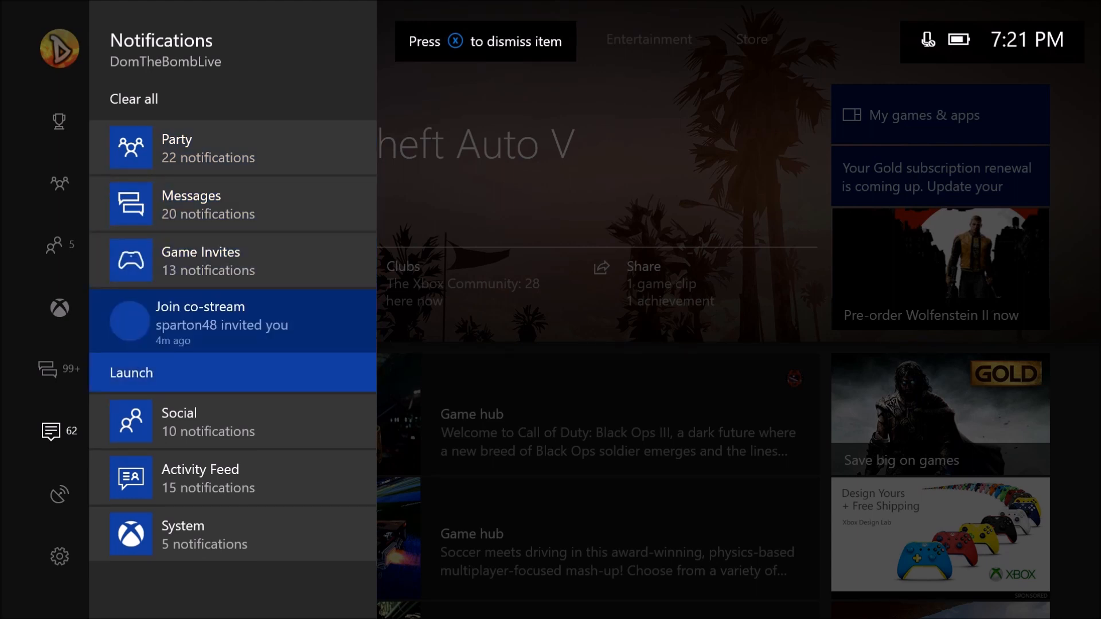
Step: Go from notifications to Friends & clubs, then back to the Party tab
{"action": "left_click", "coordinate": [59, 306]}
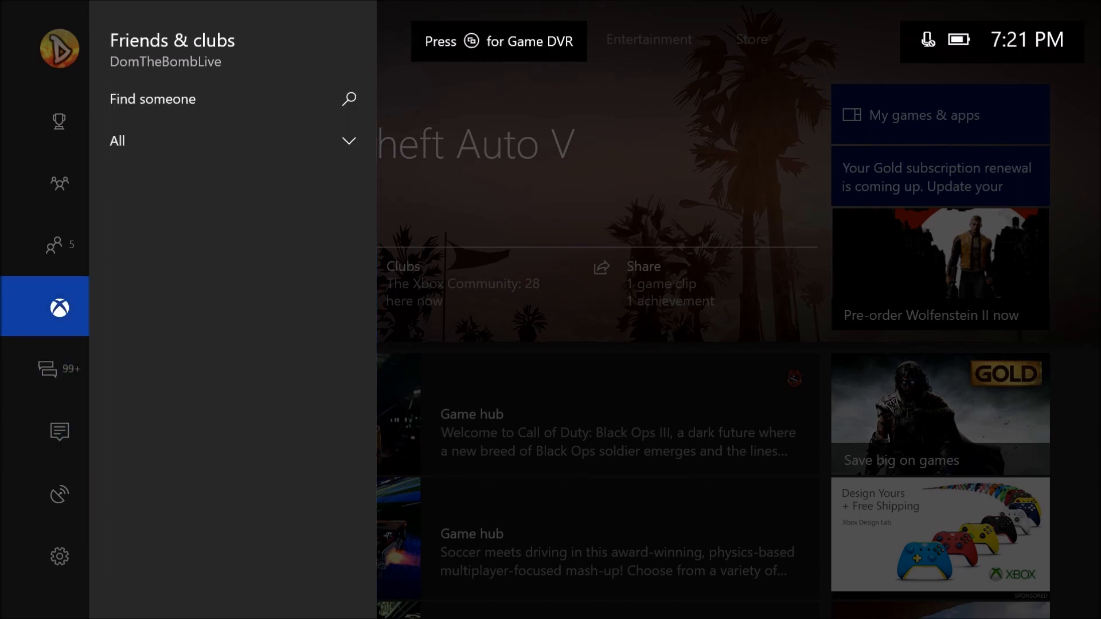
{"action": "left_click", "coordinate": [59, 183]}
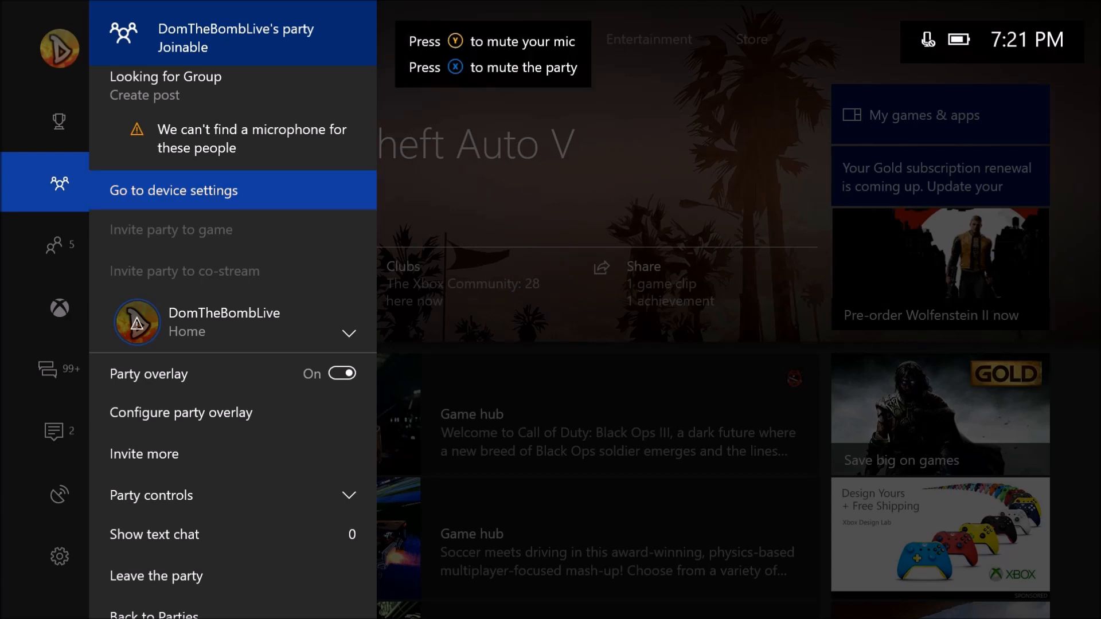
{"action": "left_click", "coordinate": [54, 431]}
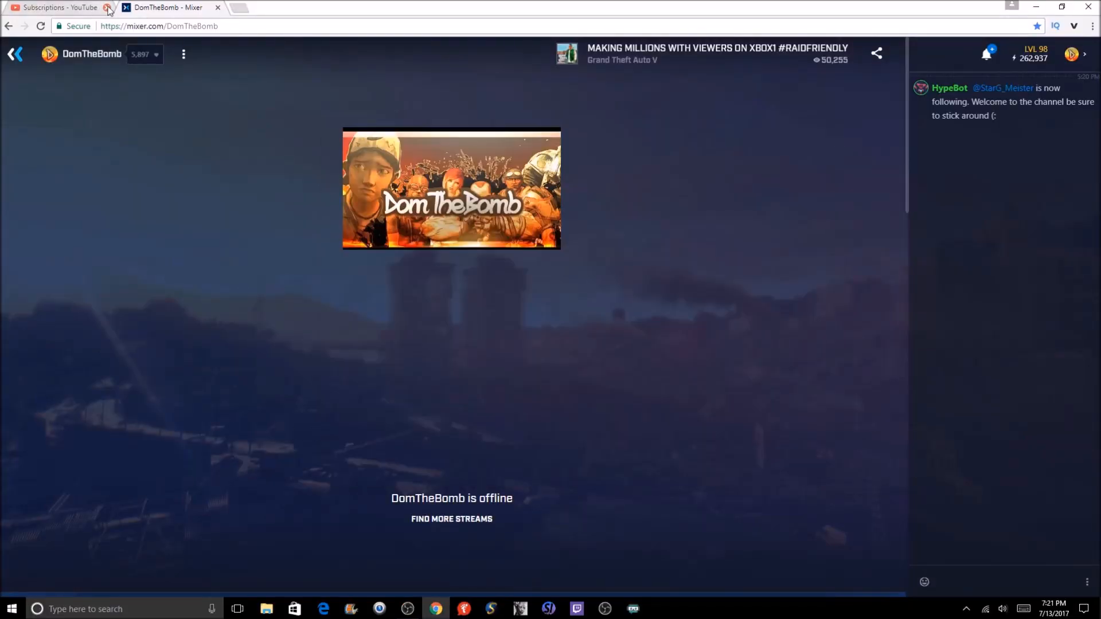
Step: Close the YouTube tab and show the channel's three-dot options menu
{"action": "left_click", "coordinate": [104, 8]}
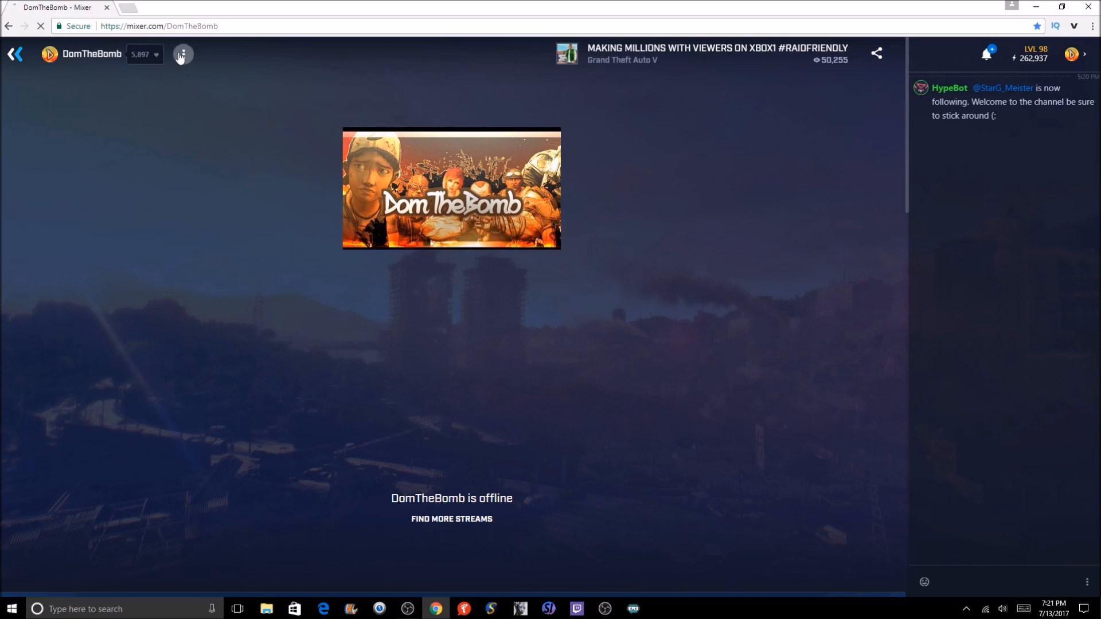
{"action": "left_click", "coordinate": [183, 54]}
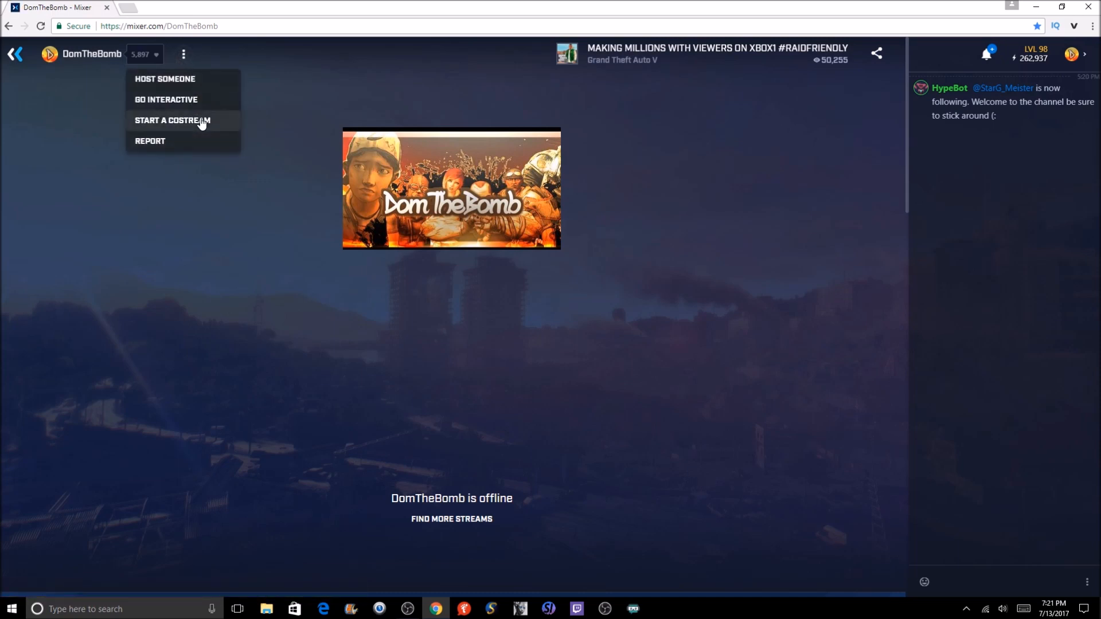
{"action": "mouse_move", "coordinate": [182, 111]}
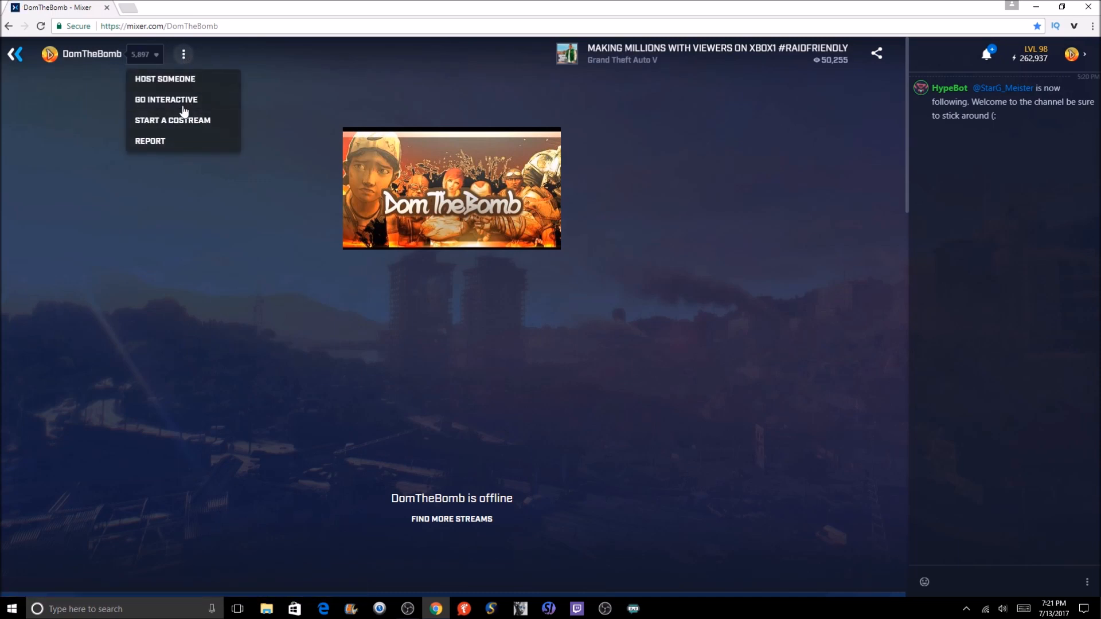
{"action": "mouse_move", "coordinate": [184, 121]}
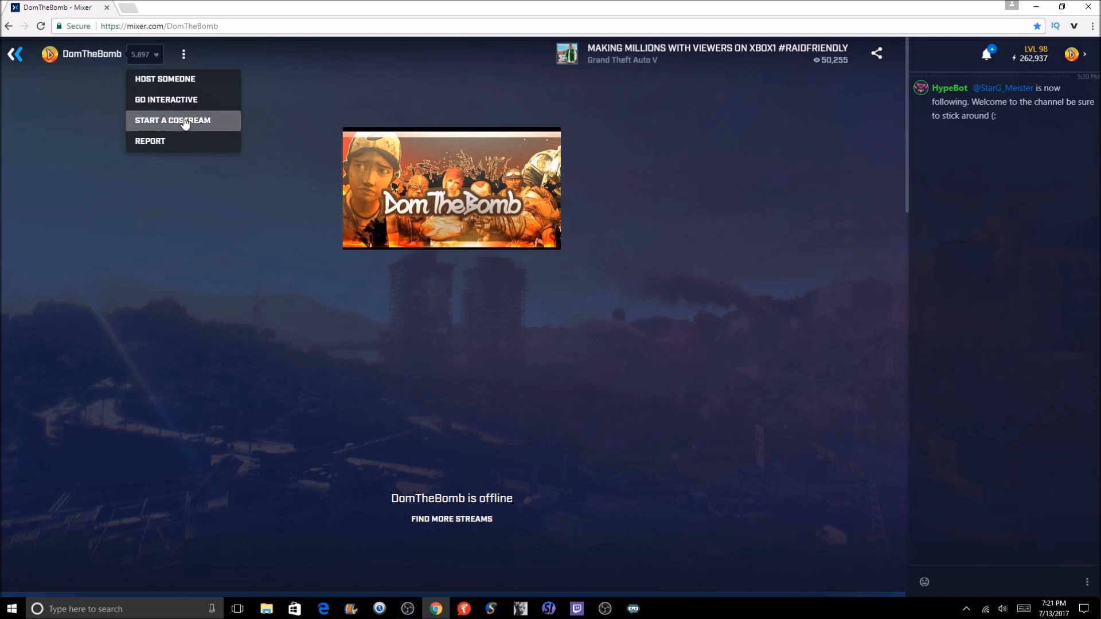
Step: Start a costream and search the crew for 'thes'
{"action": "left_click", "coordinate": [172, 120]}
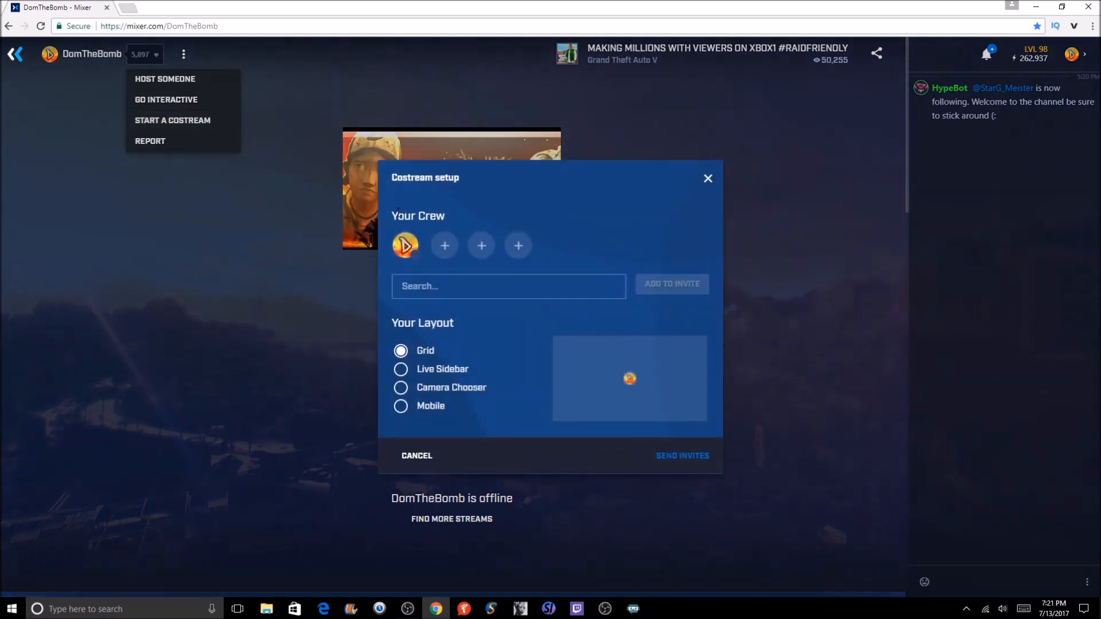
{"action": "left_click", "coordinate": [453, 286]}
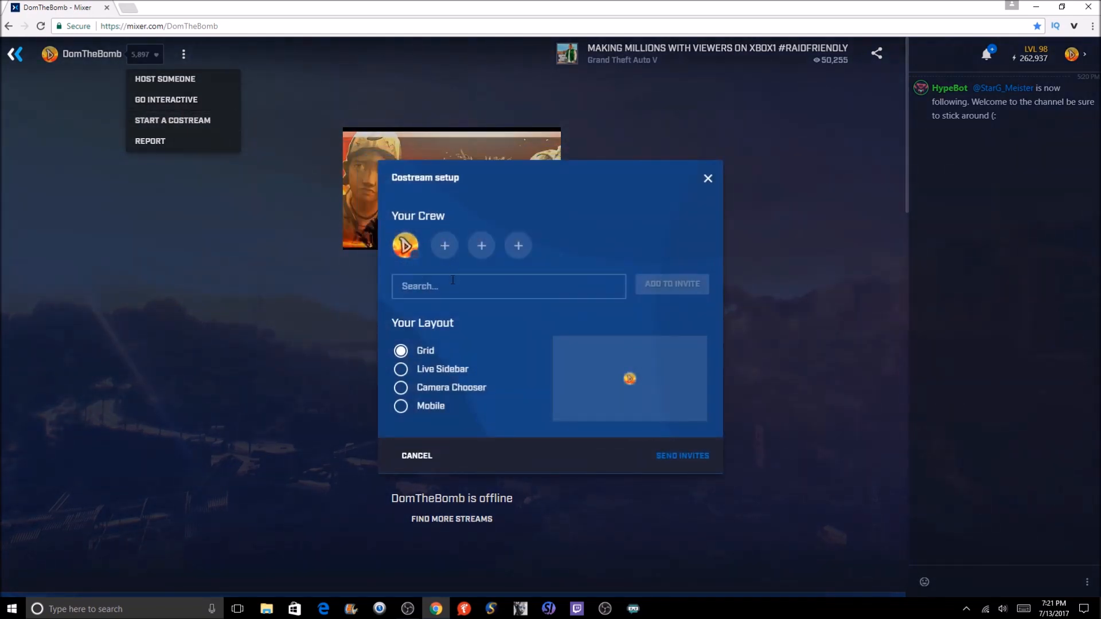
{"action": "left_click", "coordinate": [508, 287]}
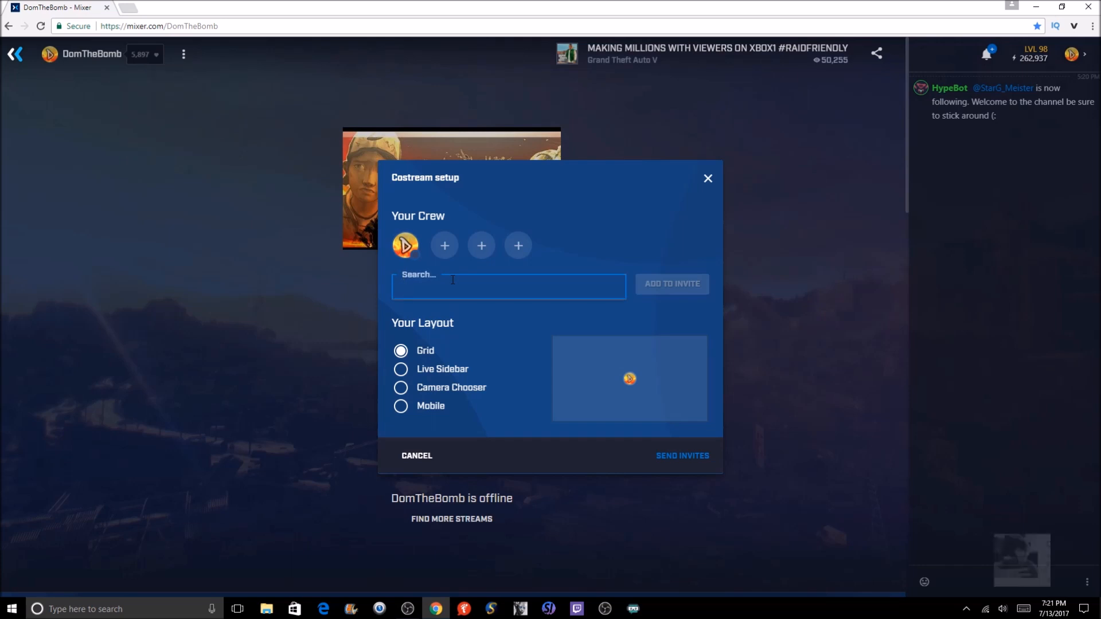
{"action": "type", "text": "thes"}
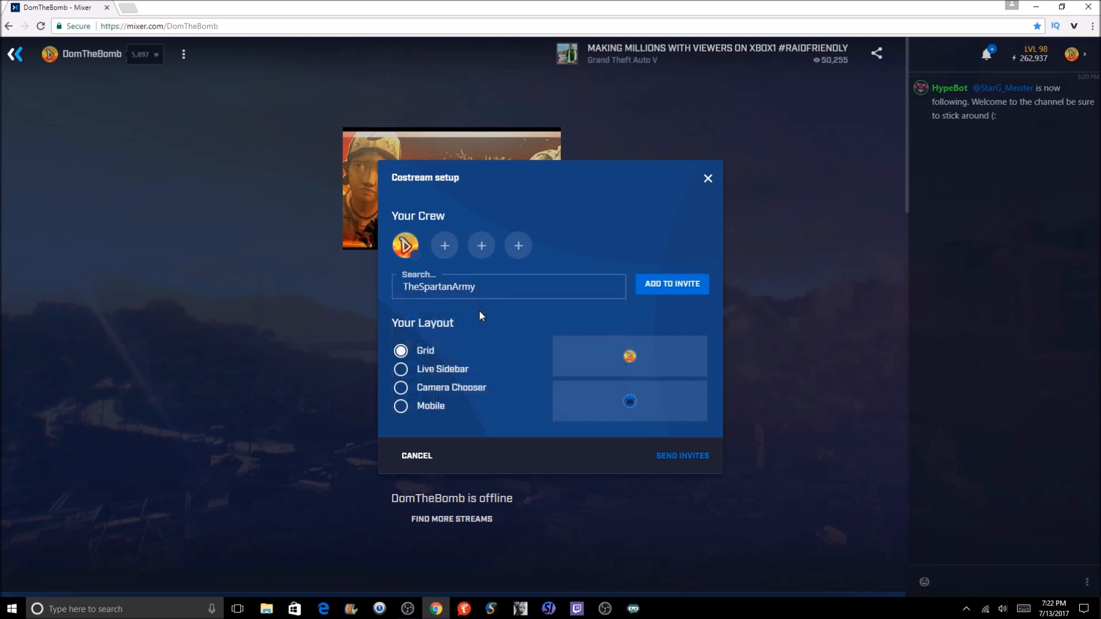
{"action": "mouse_move", "coordinate": [609, 367]}
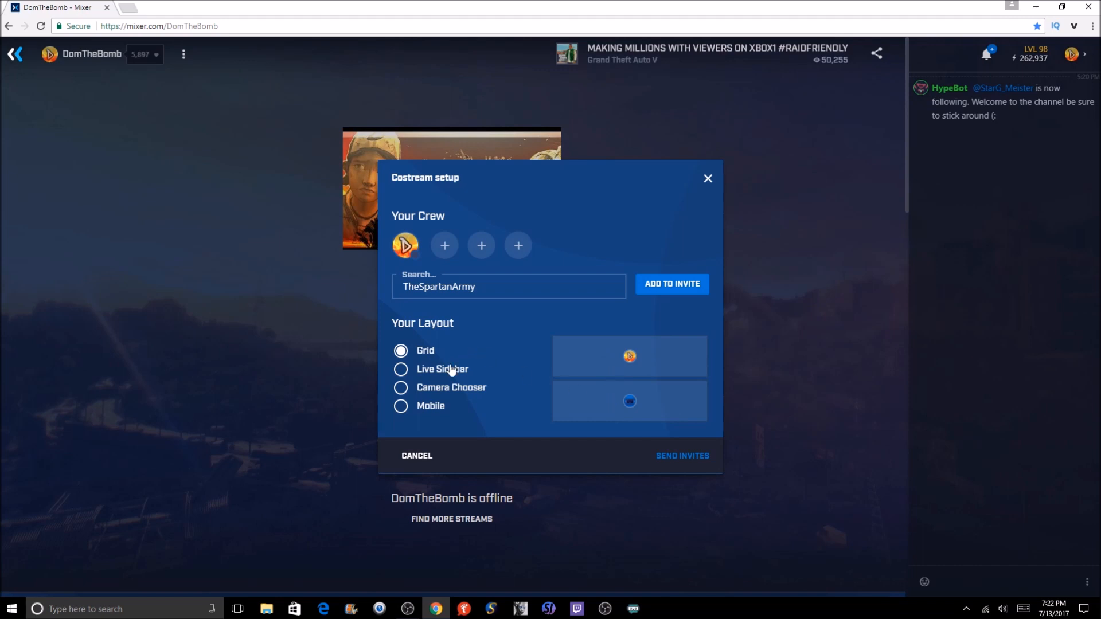
Step: Preview Live Sidebar, Mobile and Camera Chooser layouts, then return to Grid
{"action": "left_click", "coordinate": [401, 368]}
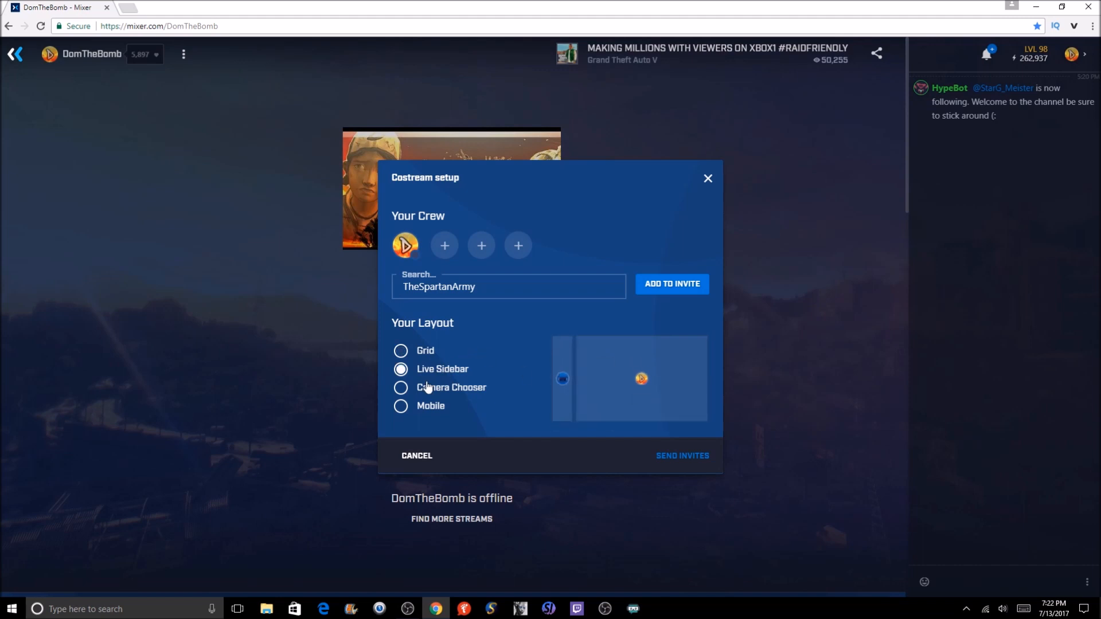
{"action": "left_click", "coordinate": [400, 406]}
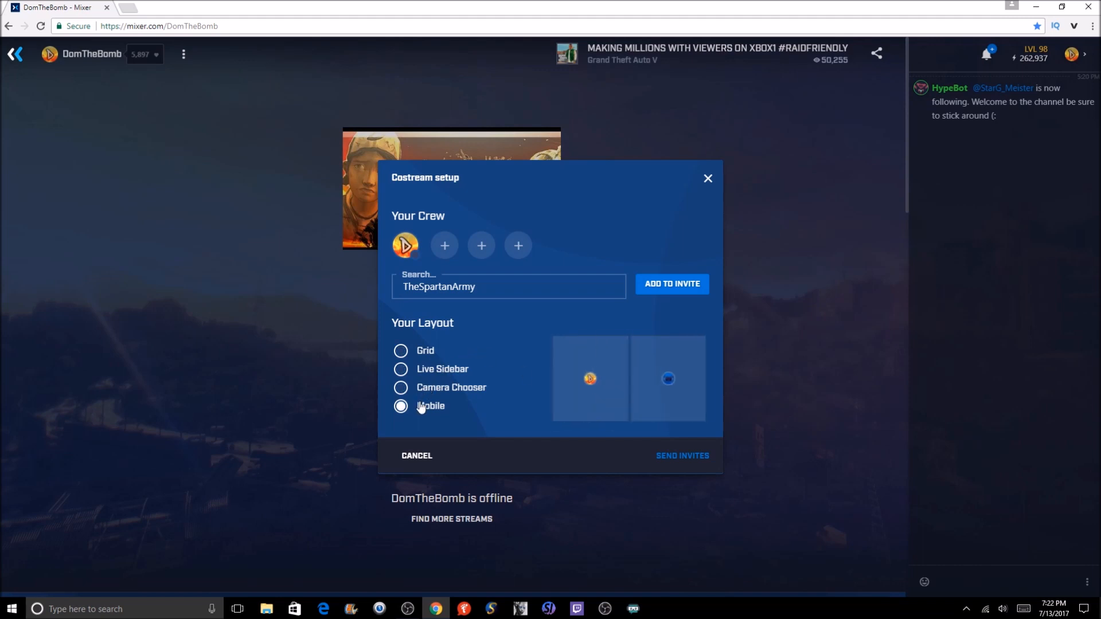
{"action": "left_click", "coordinate": [400, 388]}
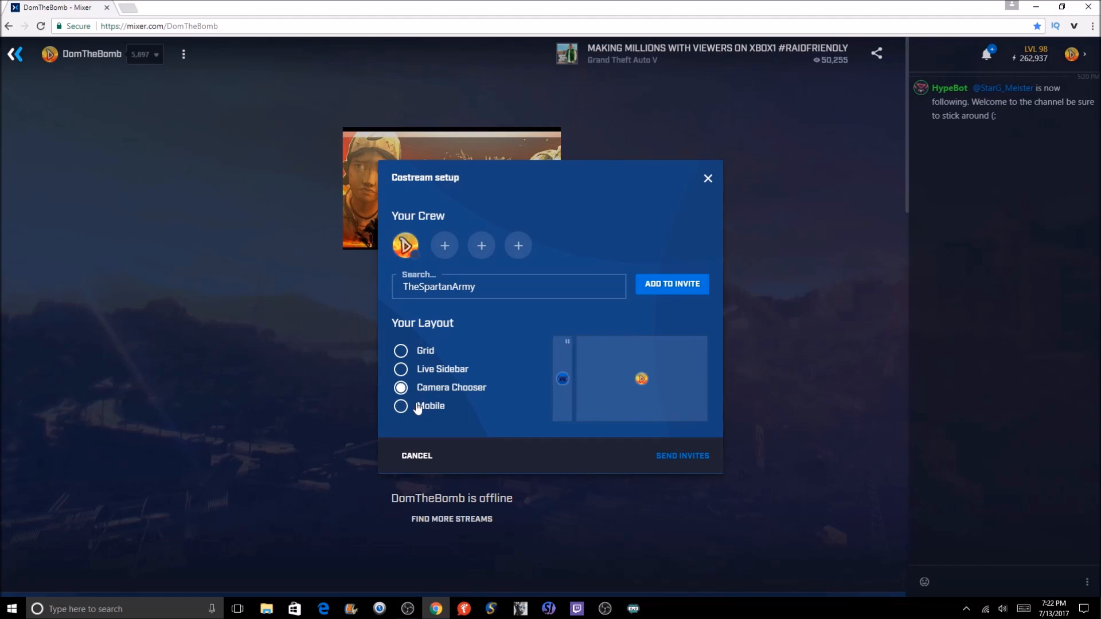
{"action": "left_click", "coordinate": [401, 406]}
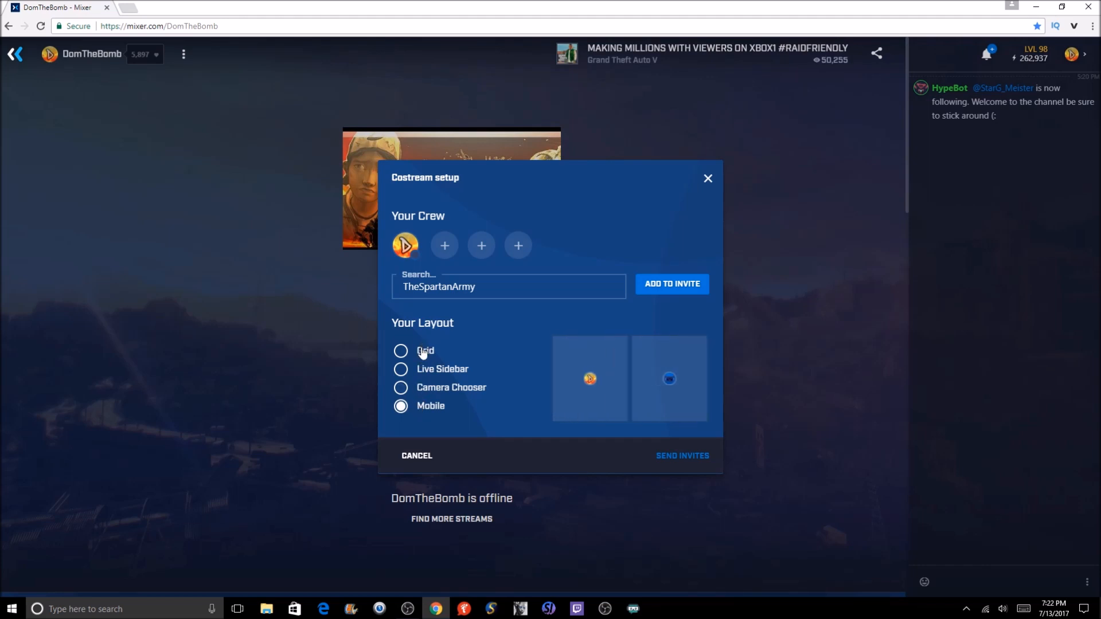
{"action": "left_click", "coordinate": [400, 351]}
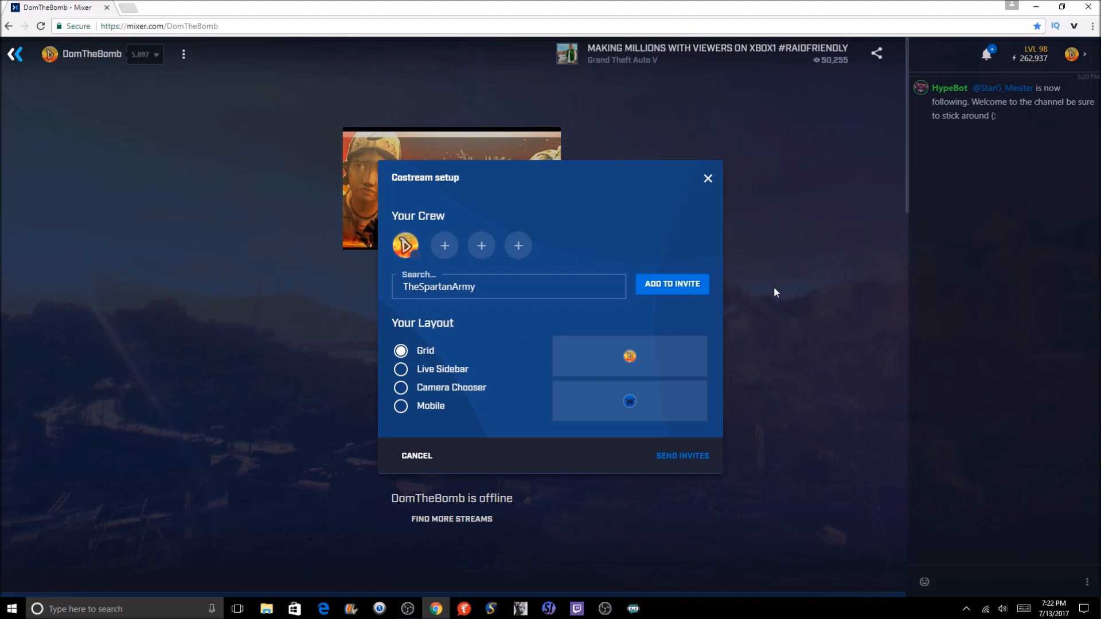
Step: Add TheSpartanArmy to the costream crew with Add to Invite
{"action": "left_click", "coordinate": [672, 284]}
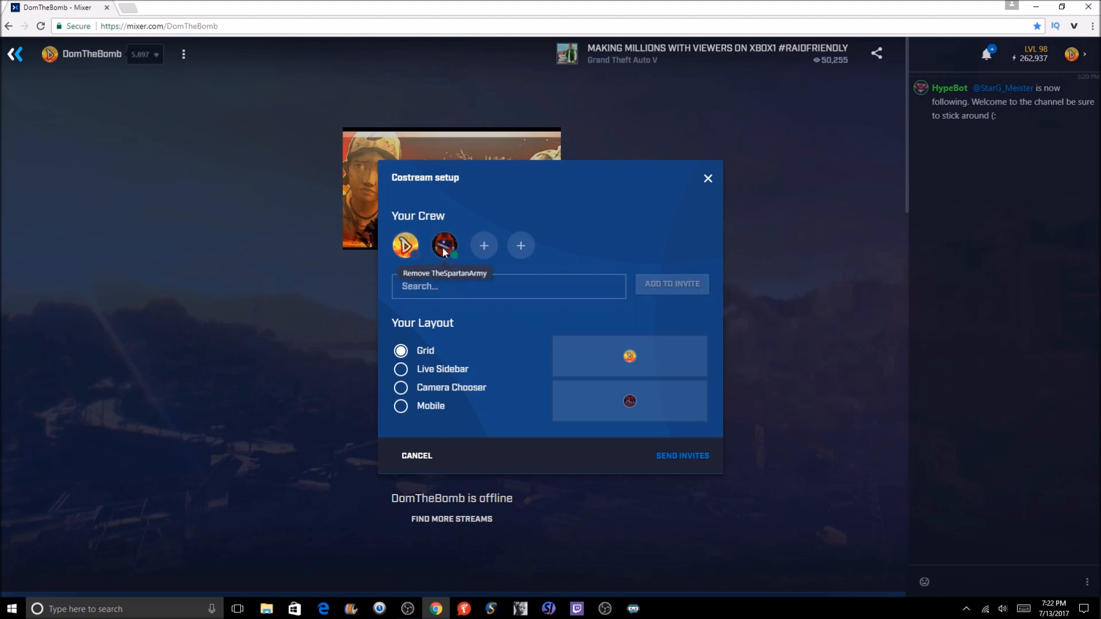
{"action": "mouse_move", "coordinate": [489, 274]}
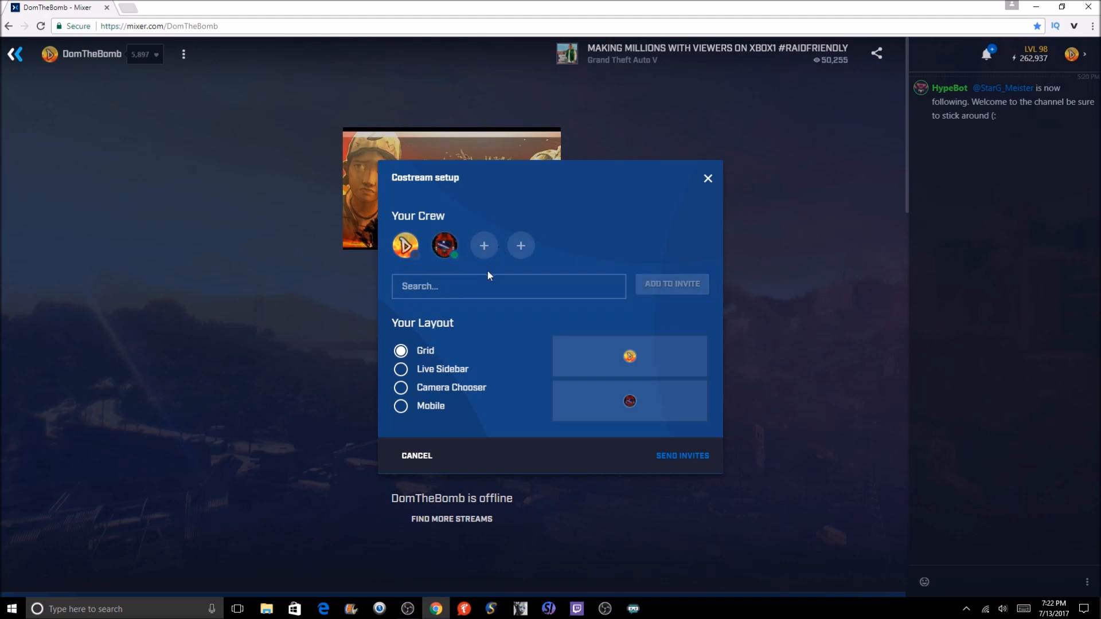
{"action": "mouse_move", "coordinate": [523, 258]}
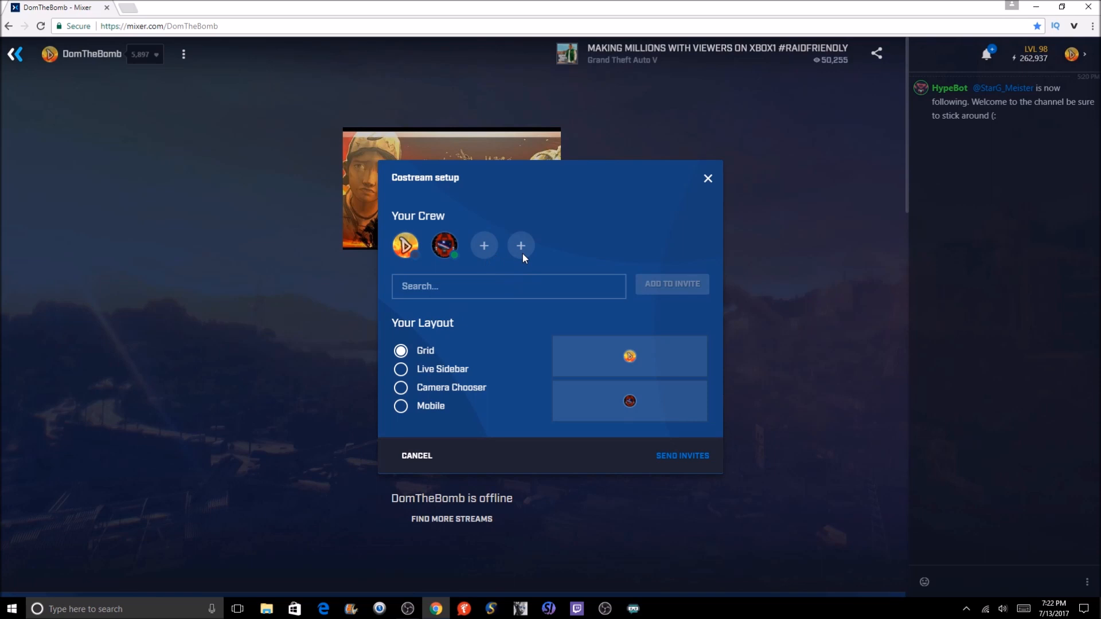
{"action": "mouse_move", "coordinate": [453, 389]}
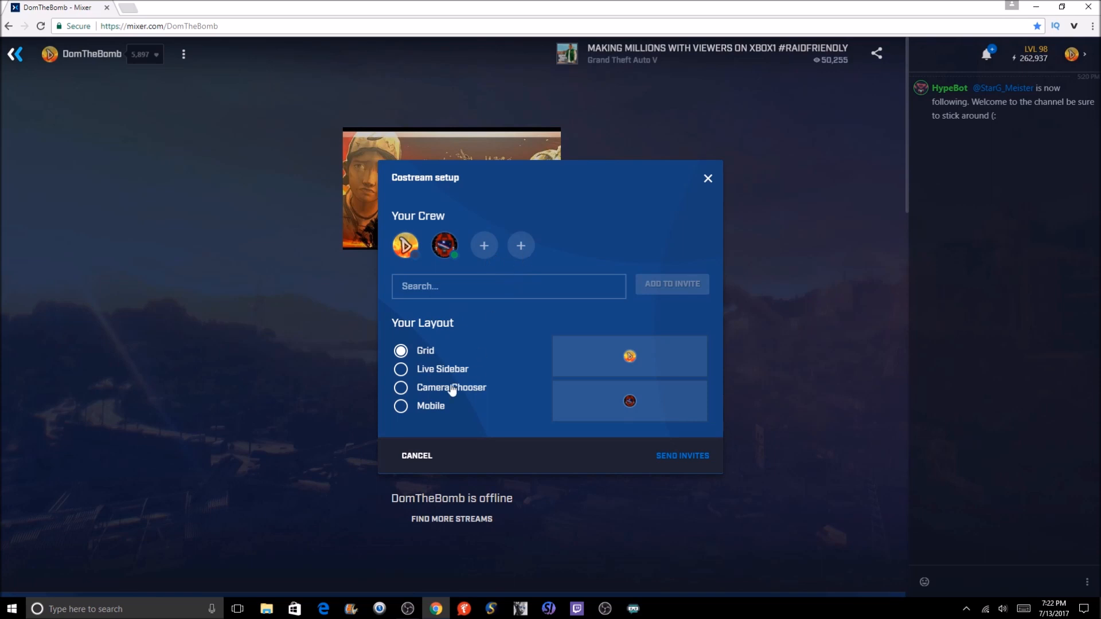
{"action": "mouse_move", "coordinate": [436, 414]}
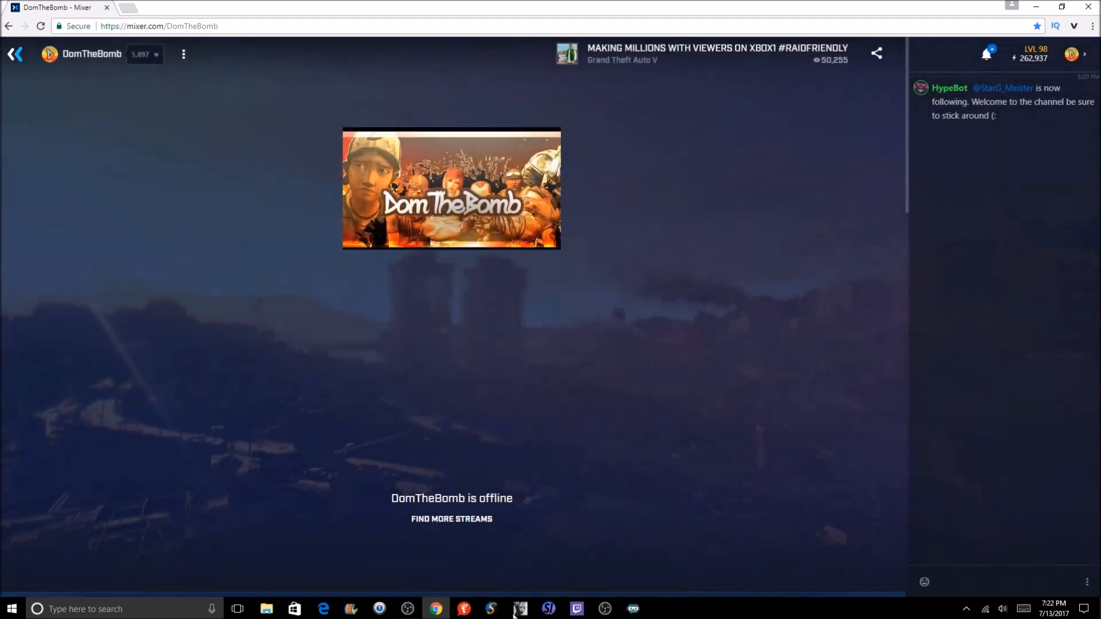
Step: Reopen the costream setup from the channel's extra options menu
{"action": "left_click", "coordinate": [409, 609]}
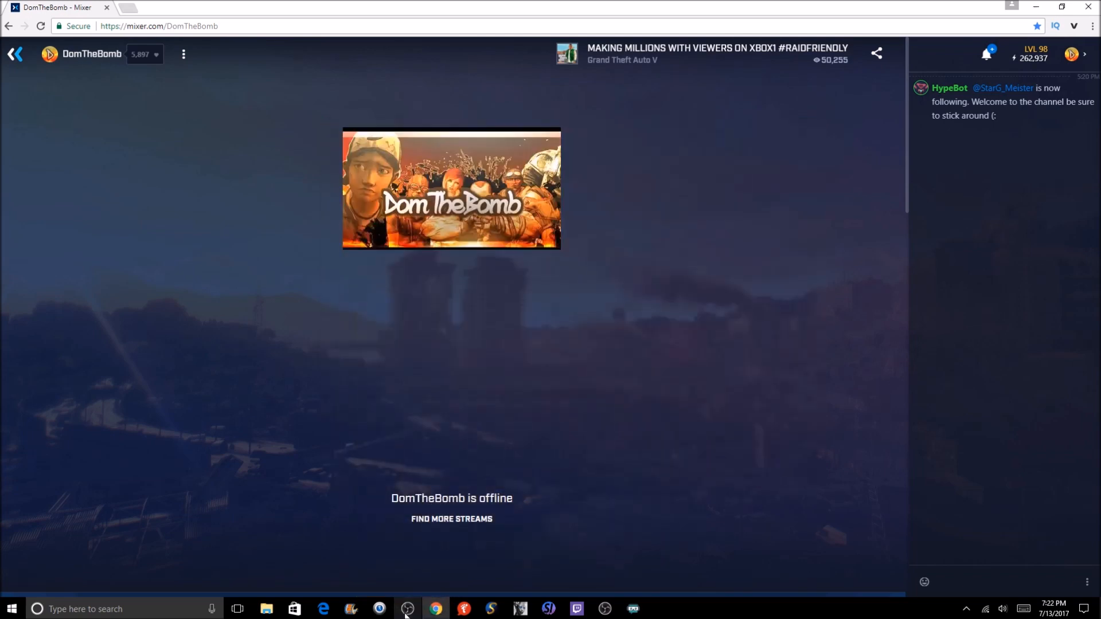
{"action": "mouse_move", "coordinate": [455, 368]}
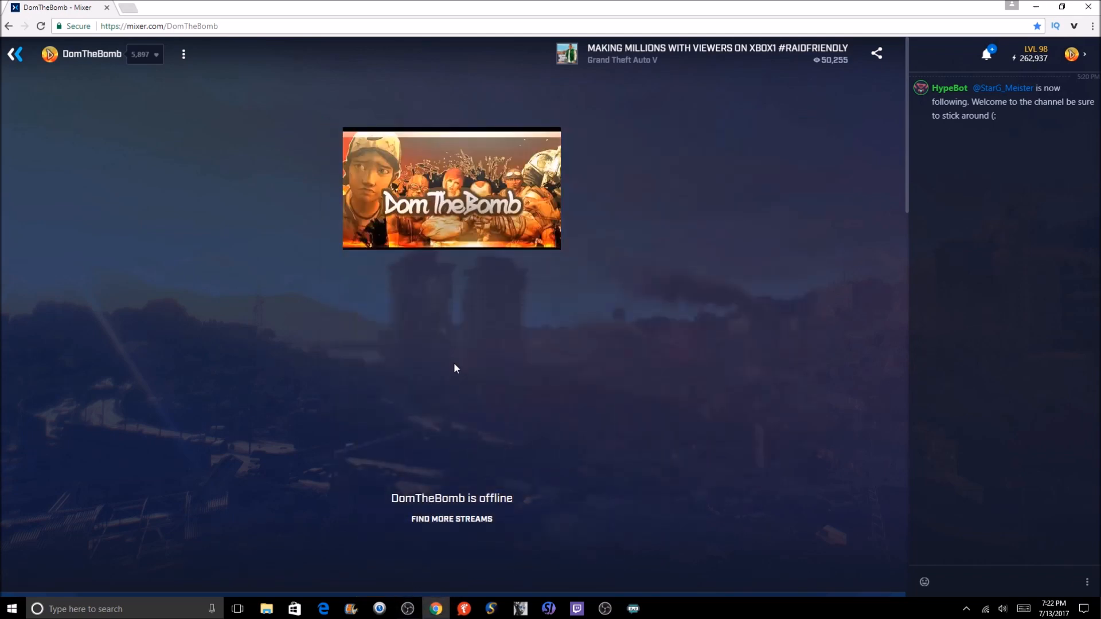
{"action": "mouse_move", "coordinate": [593, 275]}
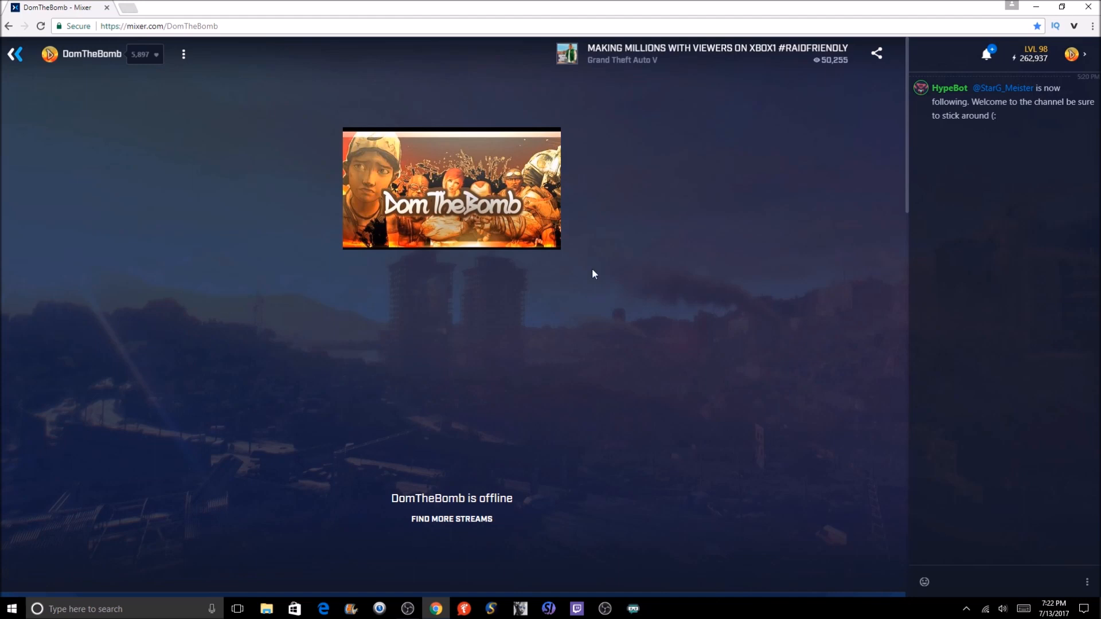
{"action": "left_click", "coordinate": [183, 53]}
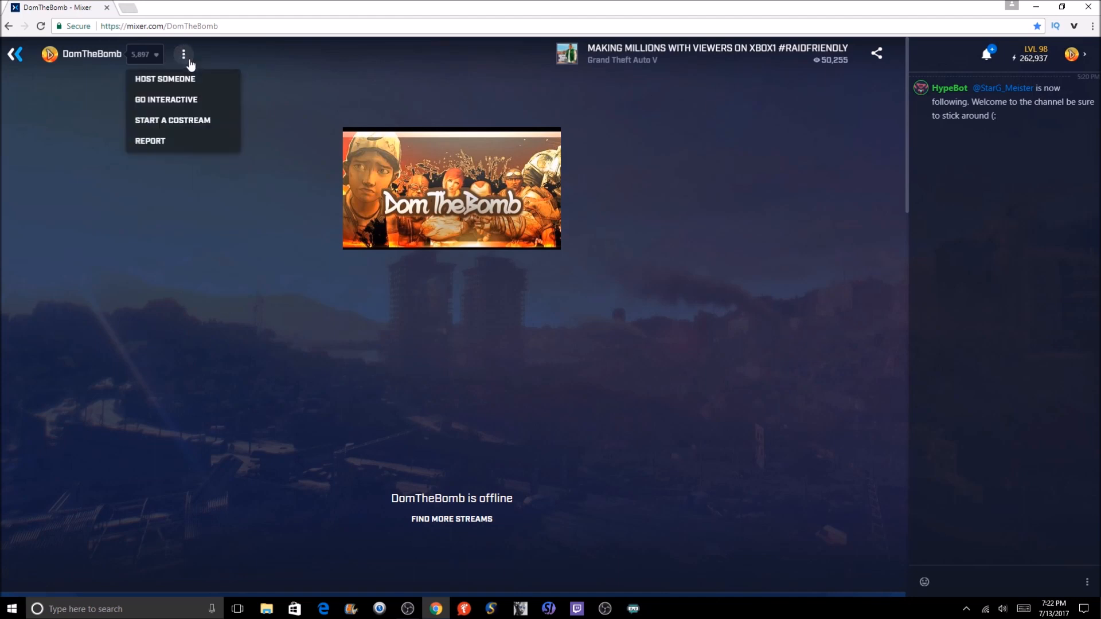
{"action": "left_click", "coordinate": [172, 120]}
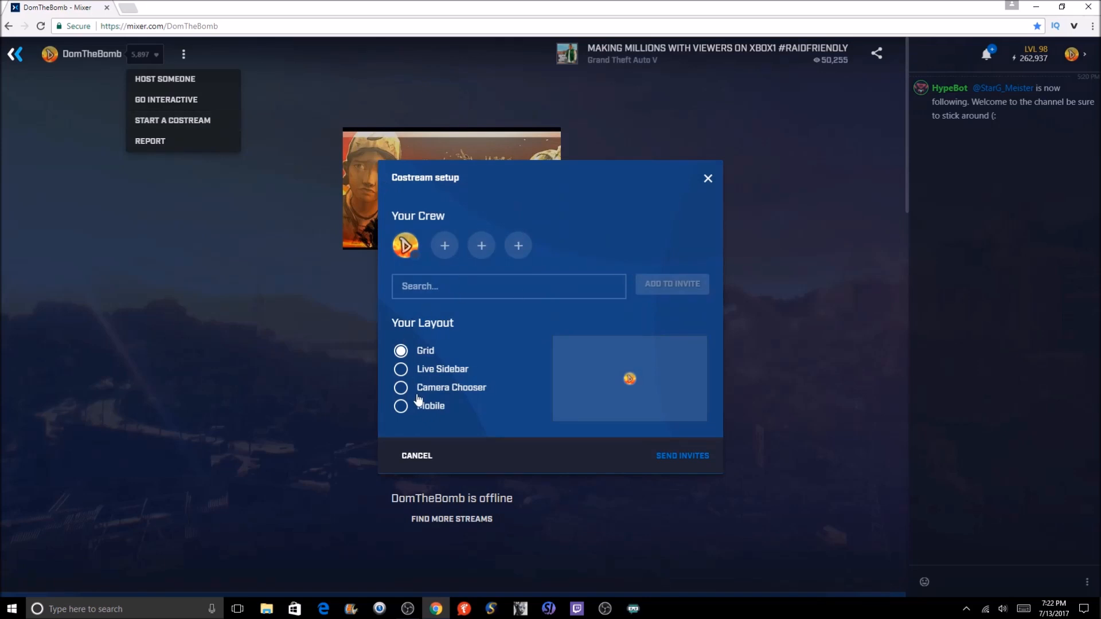
Step: Preview Live Sidebar and Camera Chooser layouts and search for TheSpartanArmy
{"action": "left_click", "coordinate": [401, 370]}
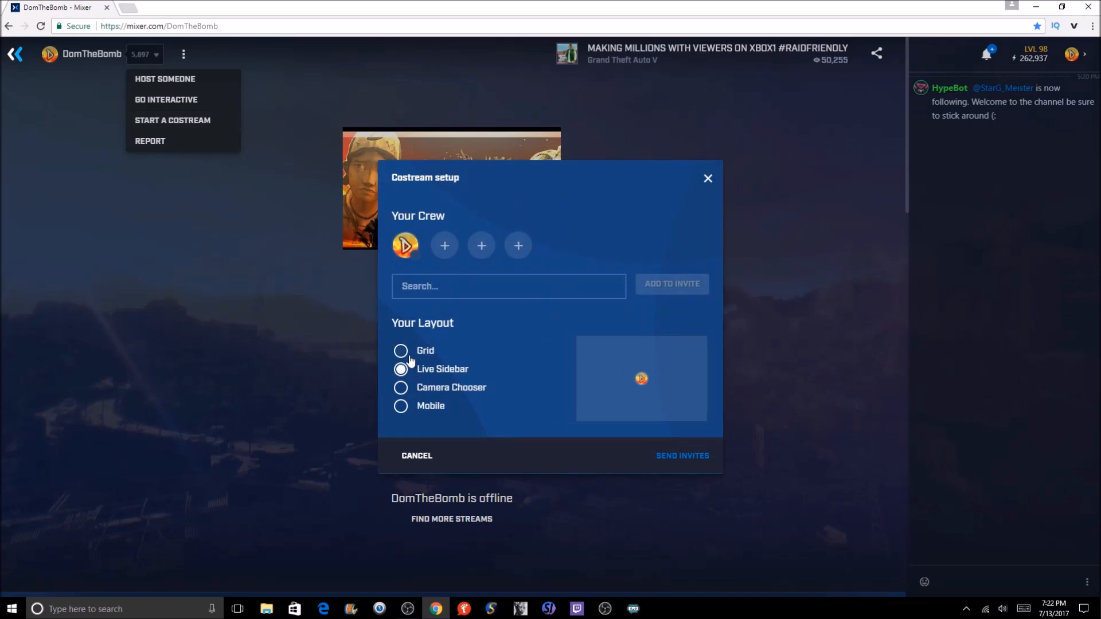
{"action": "left_click", "coordinate": [400, 387]}
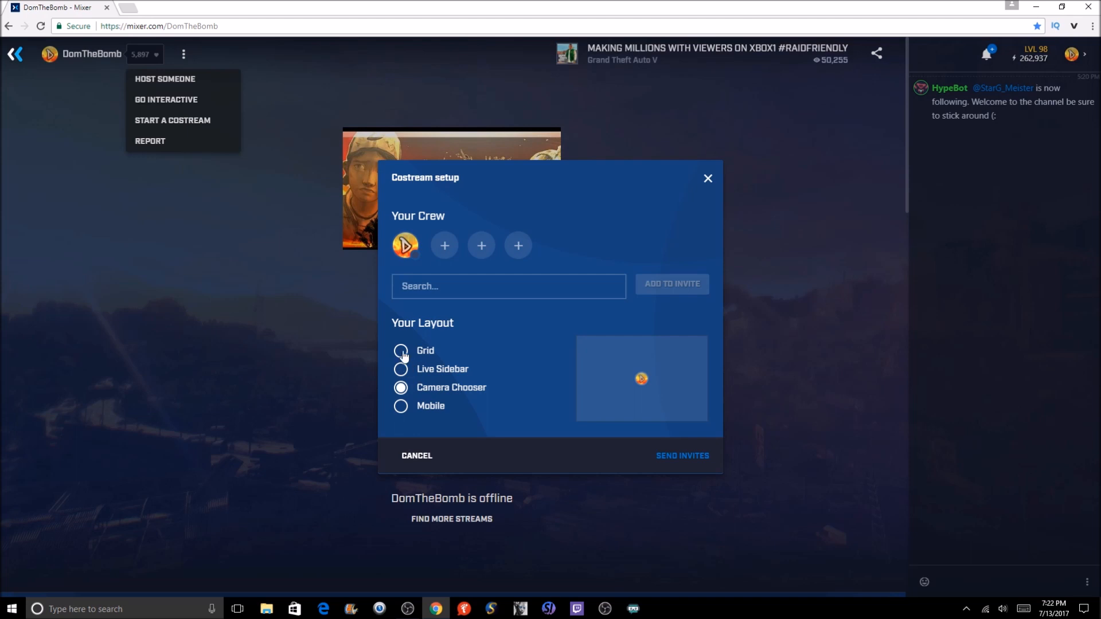
{"action": "type", "text": "thes["}
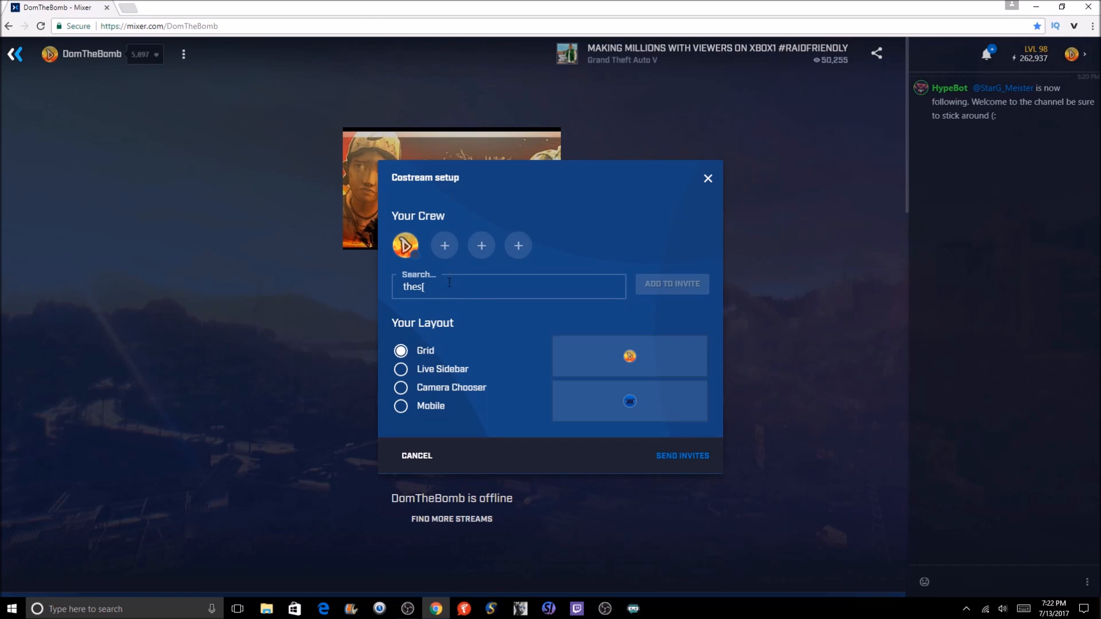
{"action": "type", "text": "TheSpartanArmy"}
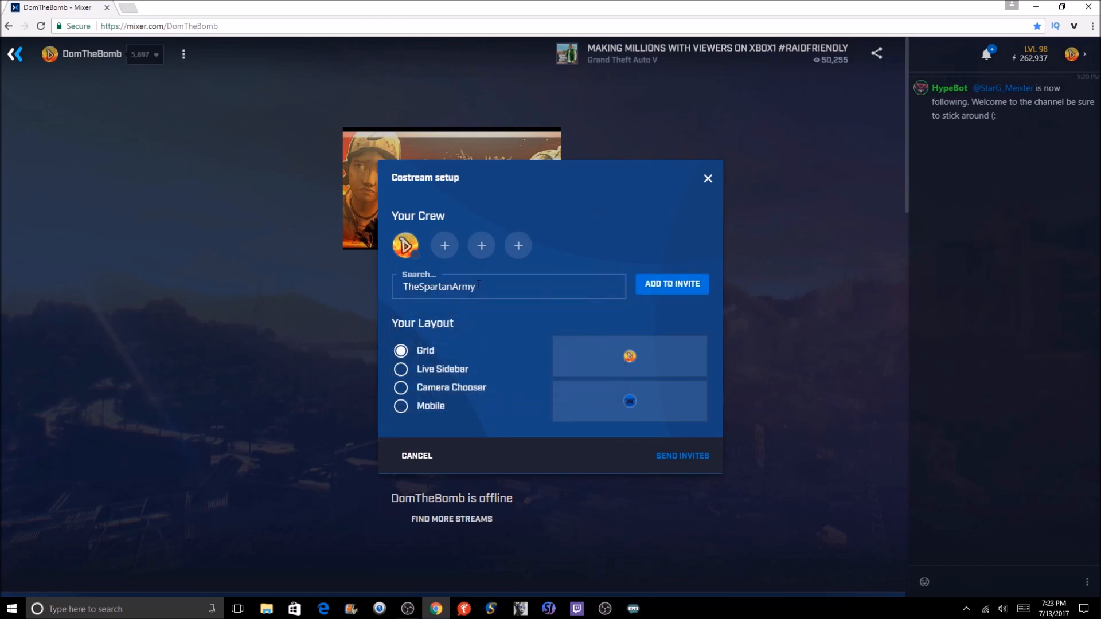
Step: Add TheSpartanArmy, preview Live Sidebar, and search for 'iger'
{"action": "left_click", "coordinate": [671, 284]}
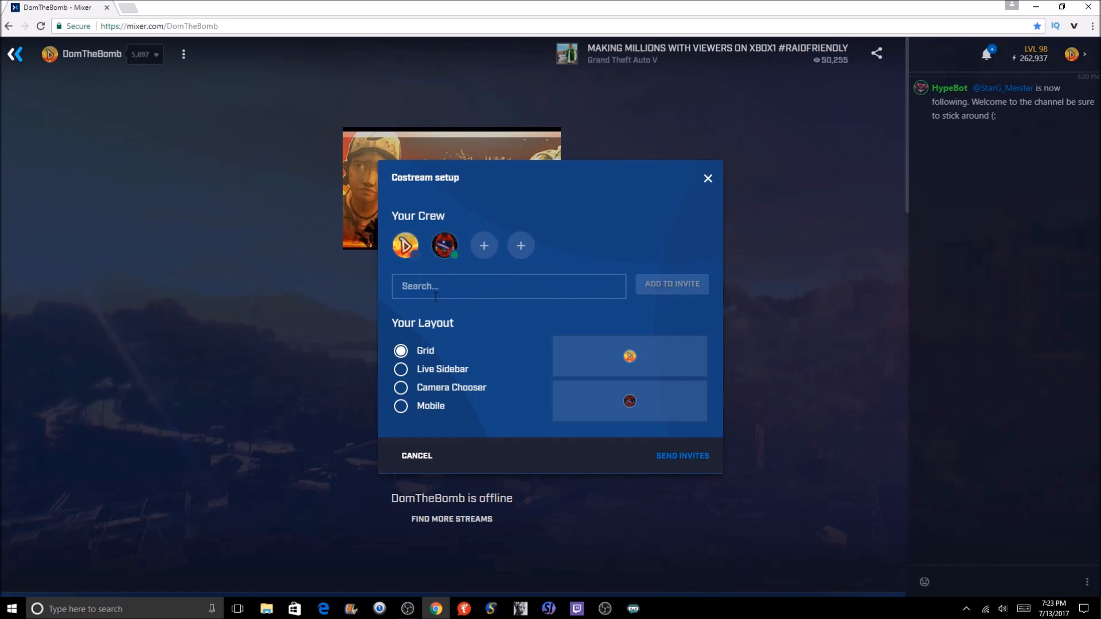
{"action": "left_click", "coordinate": [400, 368]}
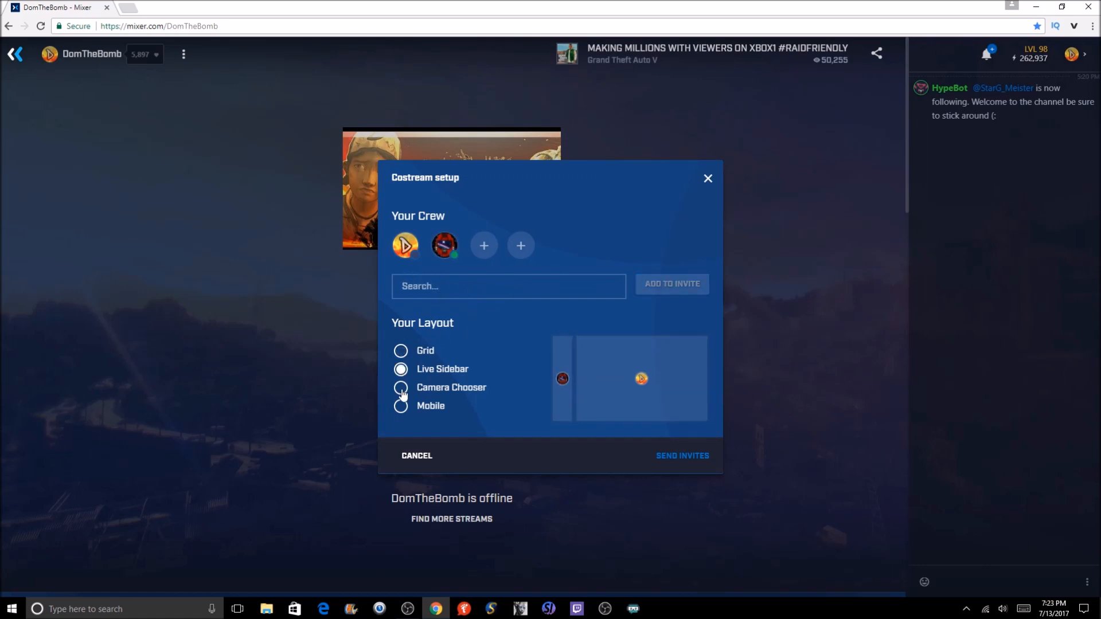
{"action": "left_click", "coordinate": [401, 406]}
{"action": "type", "text": "t"}
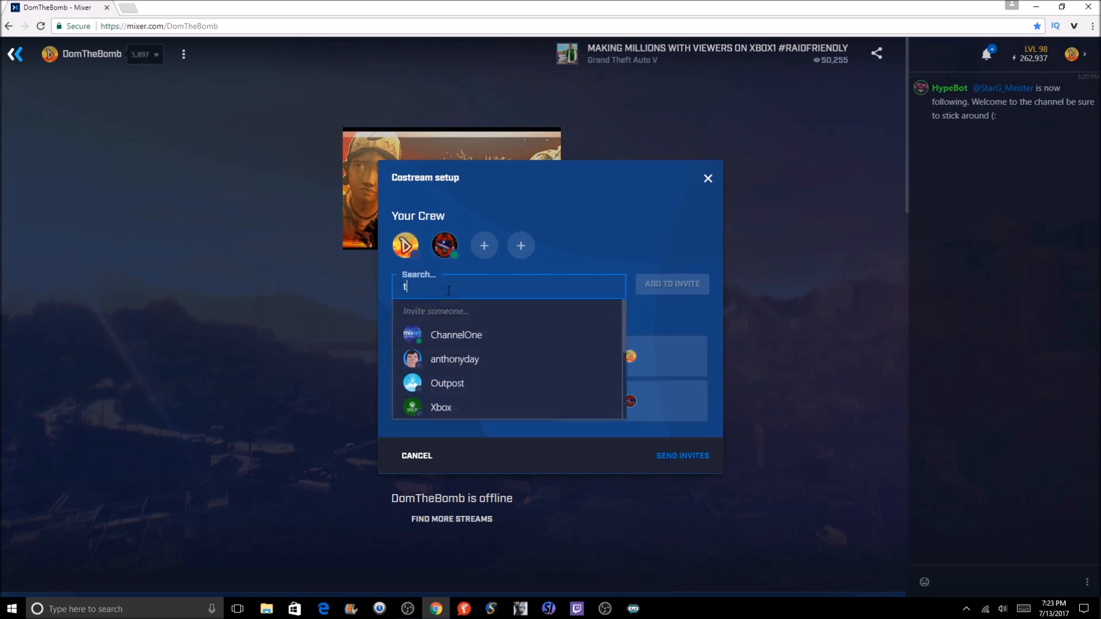
{"action": "type", "text": "igerPablo"}
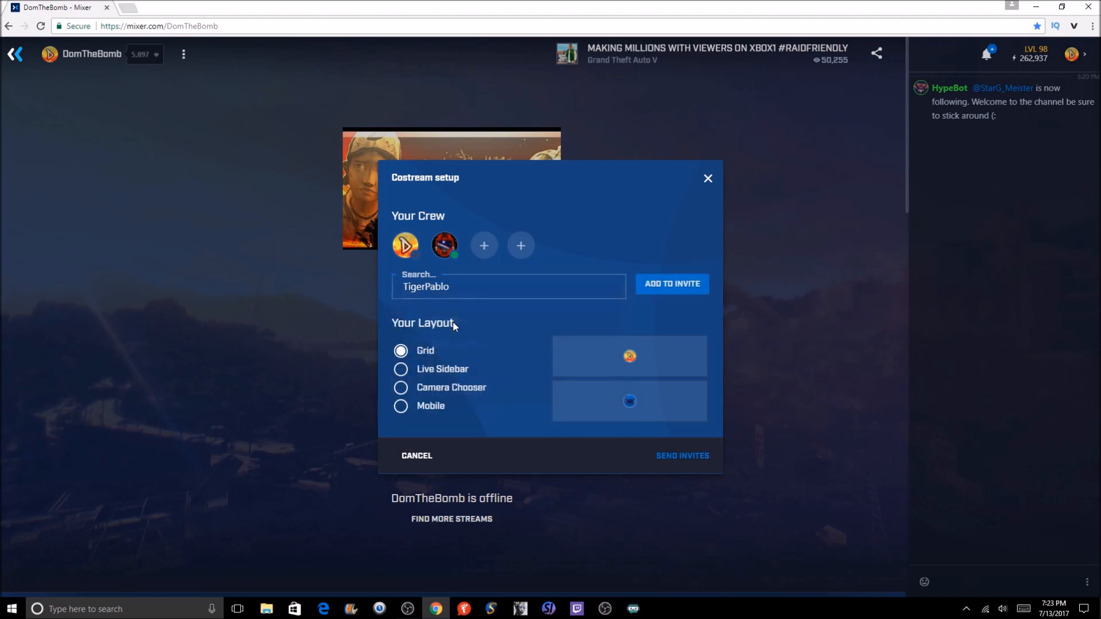
{"action": "mouse_move", "coordinate": [680, 290]}
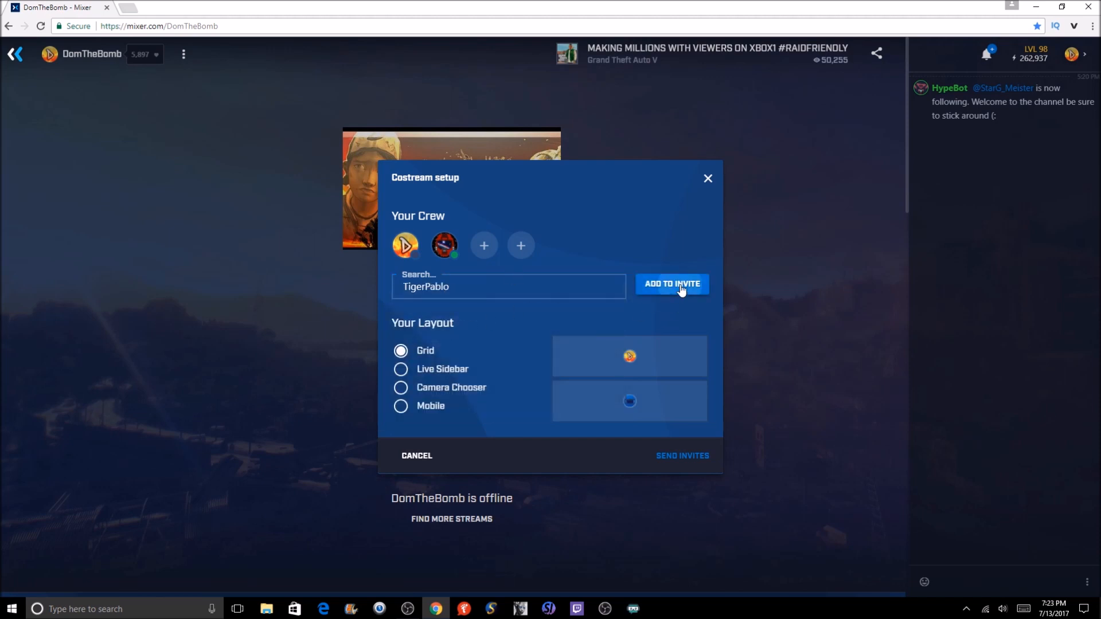
Step: Add TigerPablo, preview Camera Chooser, return to Grid, and begin a fourth member
{"action": "left_click", "coordinate": [672, 284]}
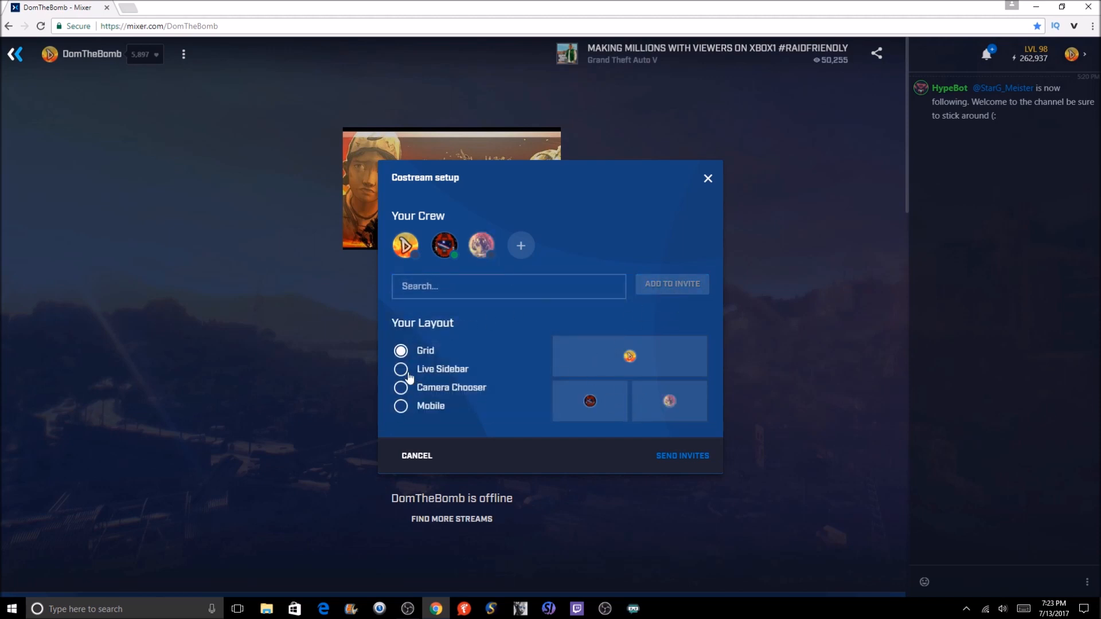
{"action": "left_click", "coordinate": [401, 387]}
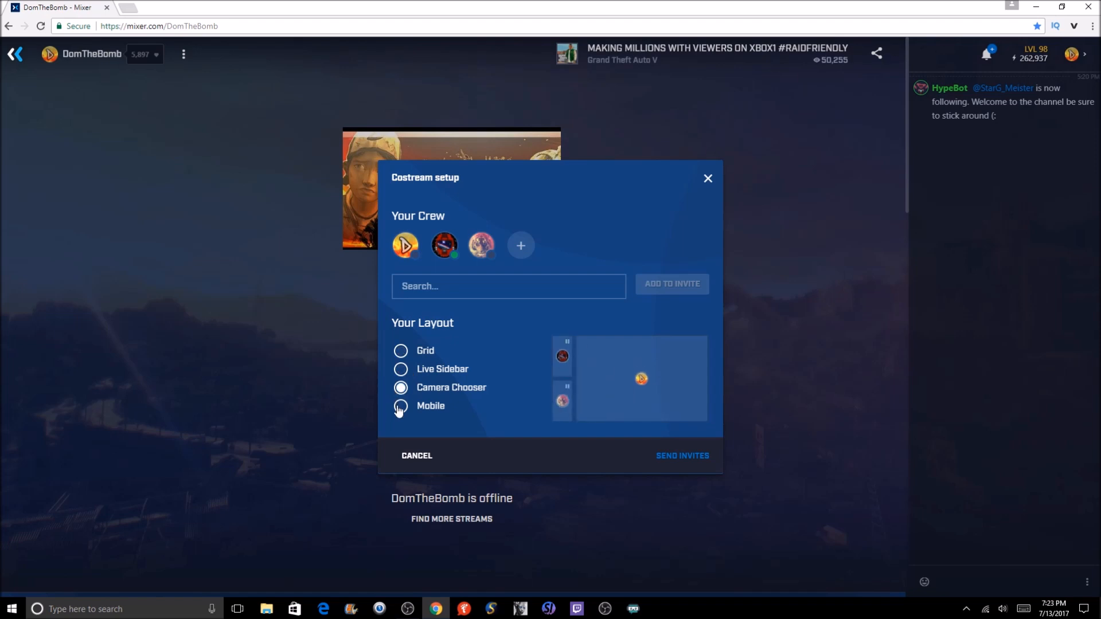
{"action": "left_click", "coordinate": [400, 351]}
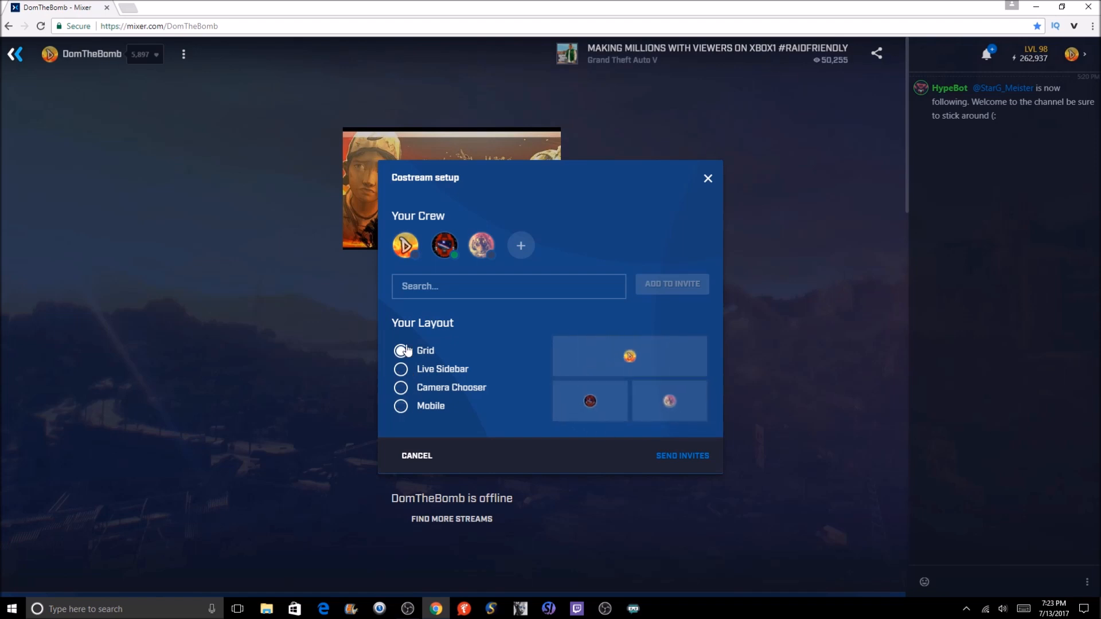
{"action": "left_click", "coordinate": [507, 286]}
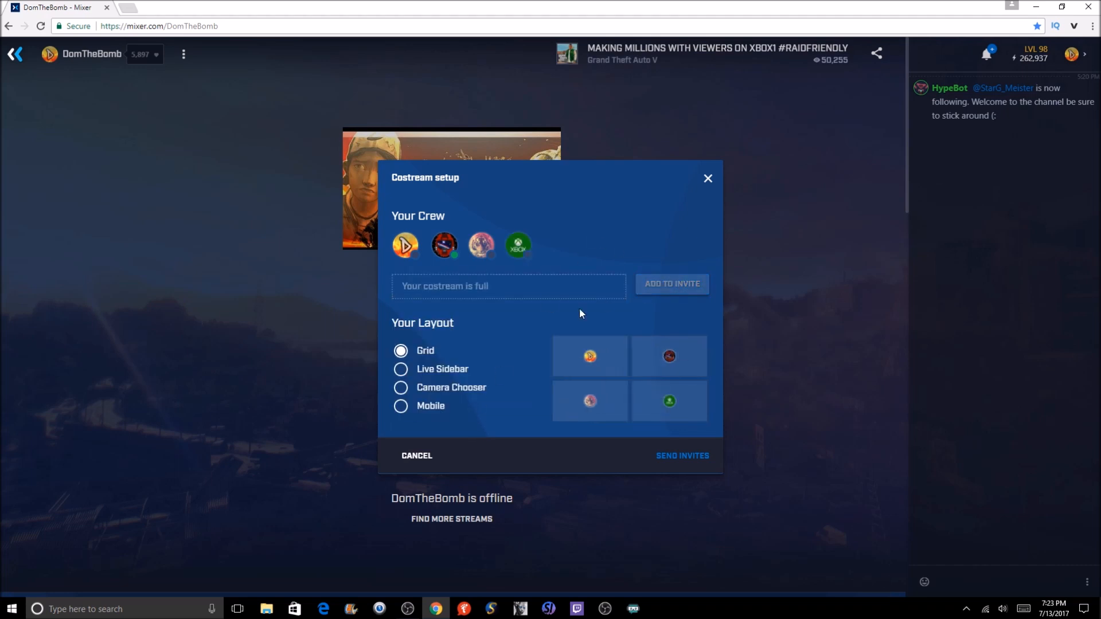
Step: With four members, preview Live Sidebar, Camera Chooser and Mobile, then reselect Grid
{"action": "left_click", "coordinate": [400, 369]}
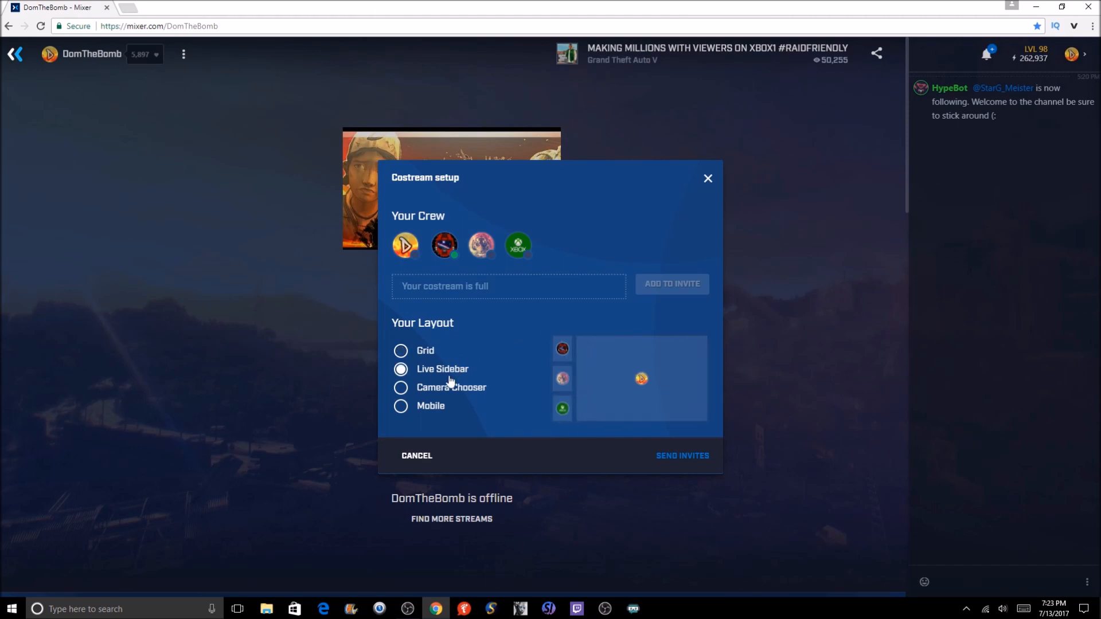
{"action": "left_click", "coordinate": [400, 387]}
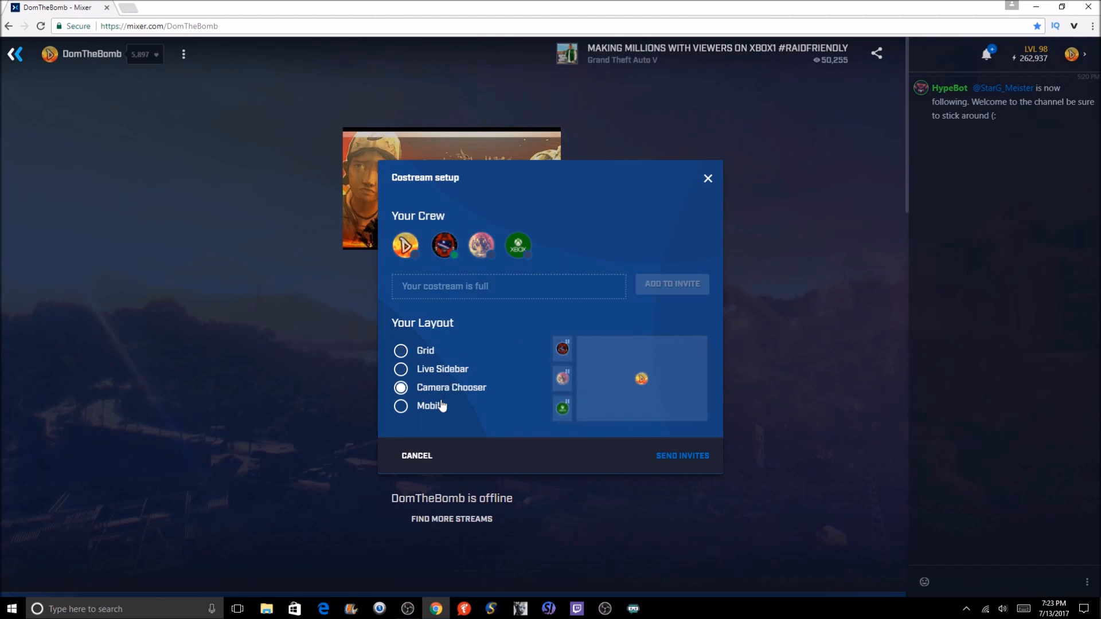
{"action": "left_click", "coordinate": [401, 405]}
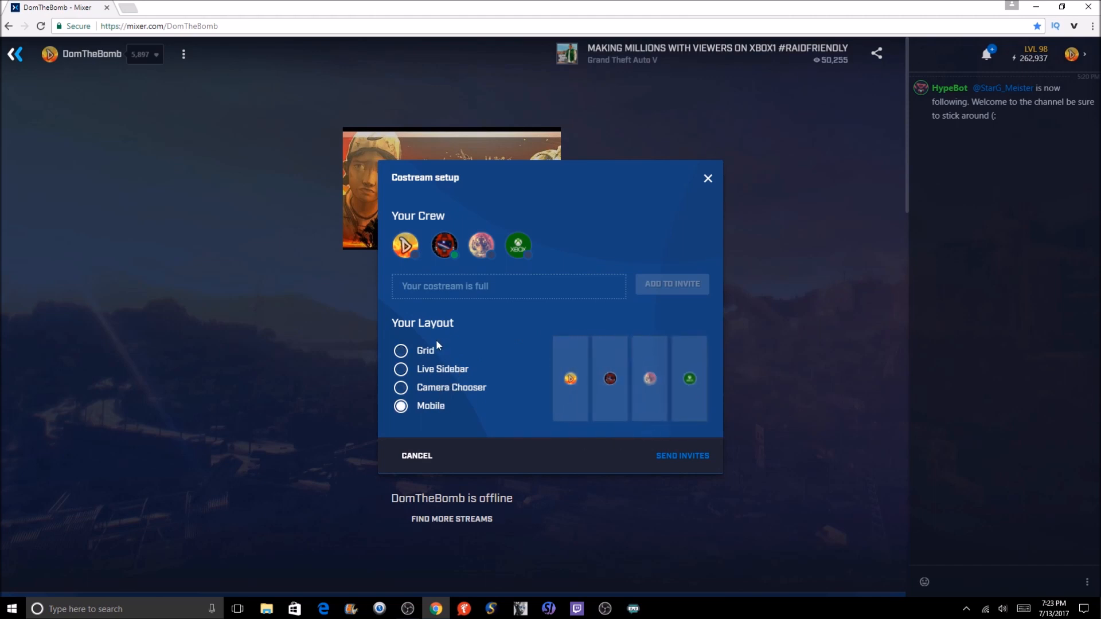
{"action": "left_click", "coordinate": [400, 350]}
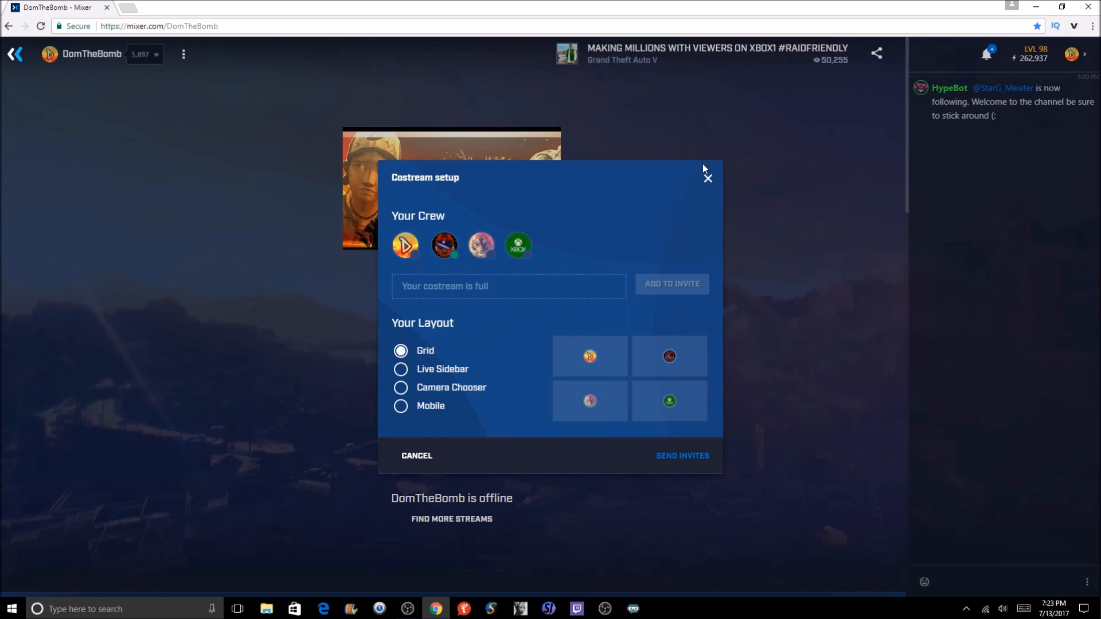
{"action": "mouse_move", "coordinate": [707, 178]}
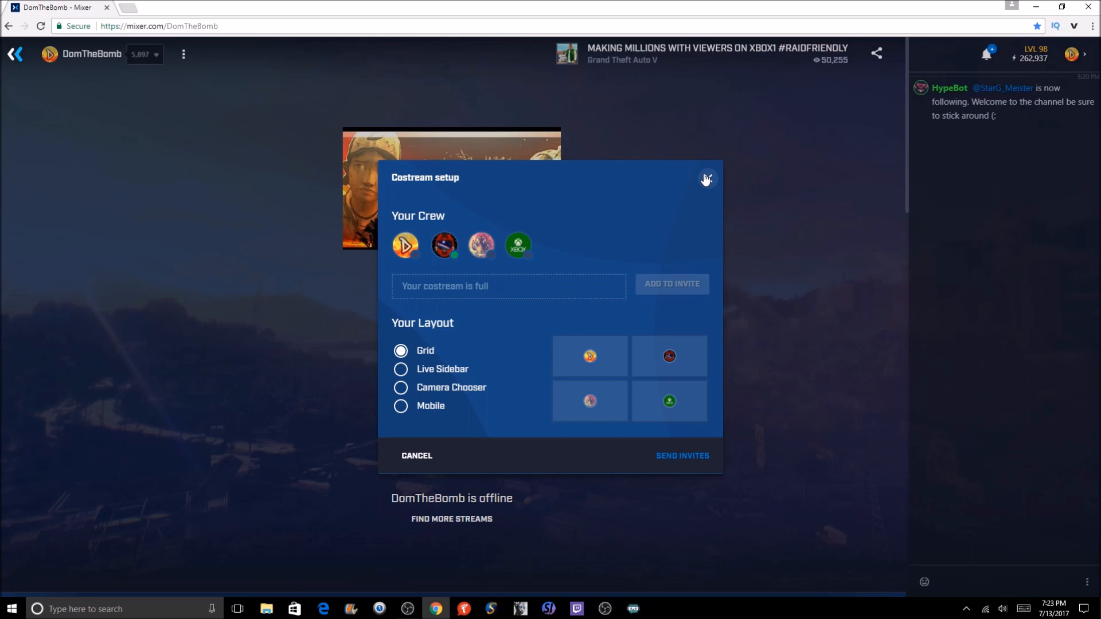
Step: Close the costream setup and switch to the Xbox console view from the taskbar
{"action": "left_click", "coordinate": [706, 179]}
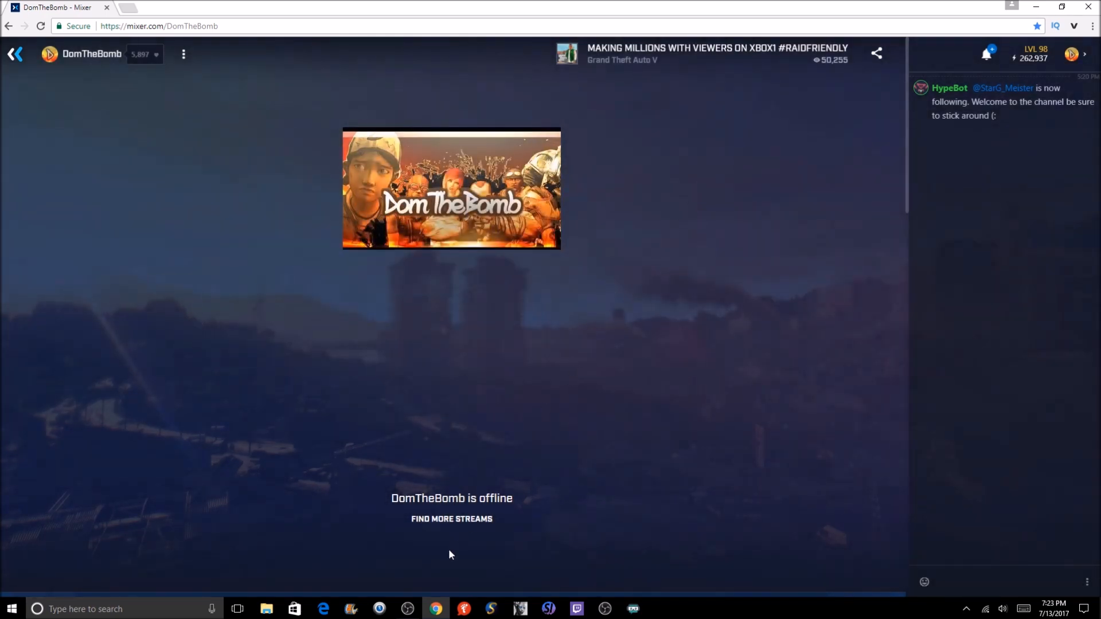
{"action": "left_click", "coordinate": [408, 608]}
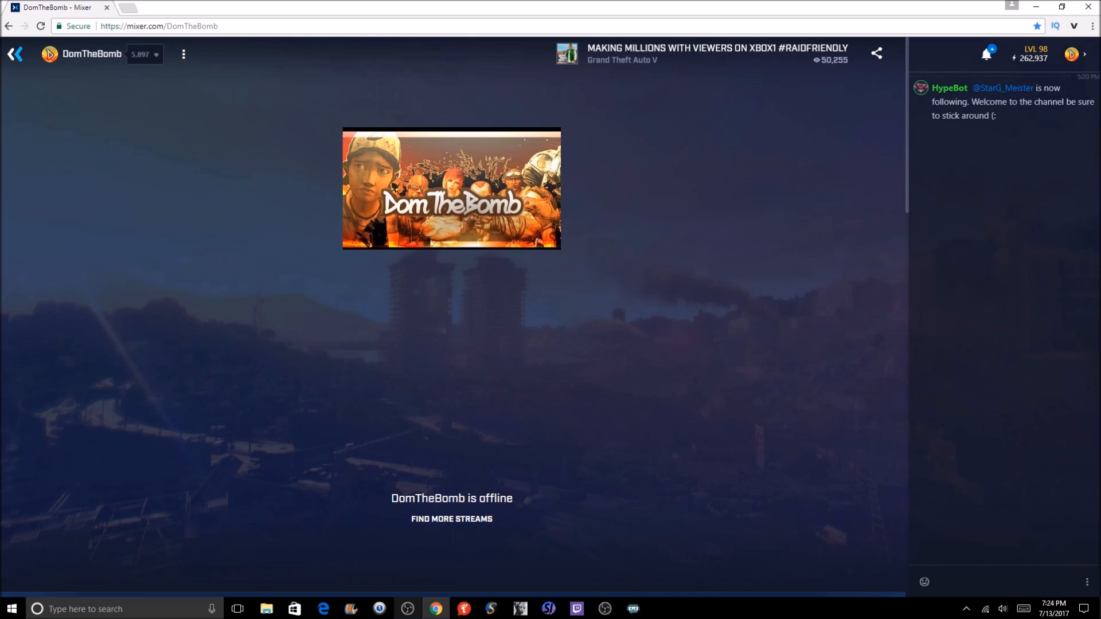
{"action": "mouse_move", "coordinate": [285, 52]}
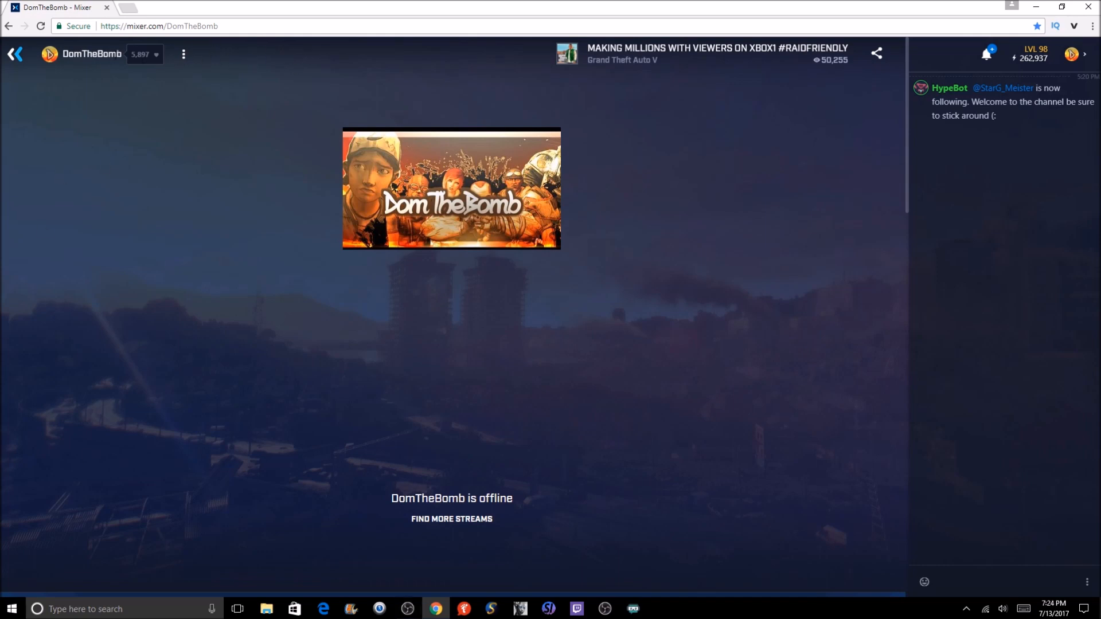
{"action": "mouse_move", "coordinate": [255, 54]}
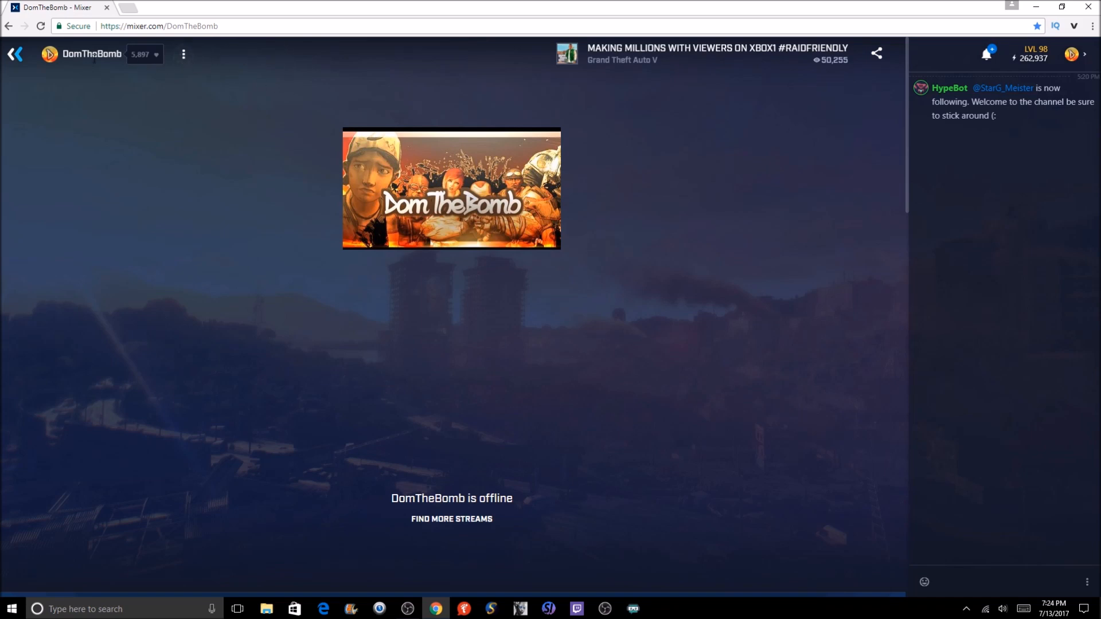
{"action": "mouse_move", "coordinate": [253, 56]}
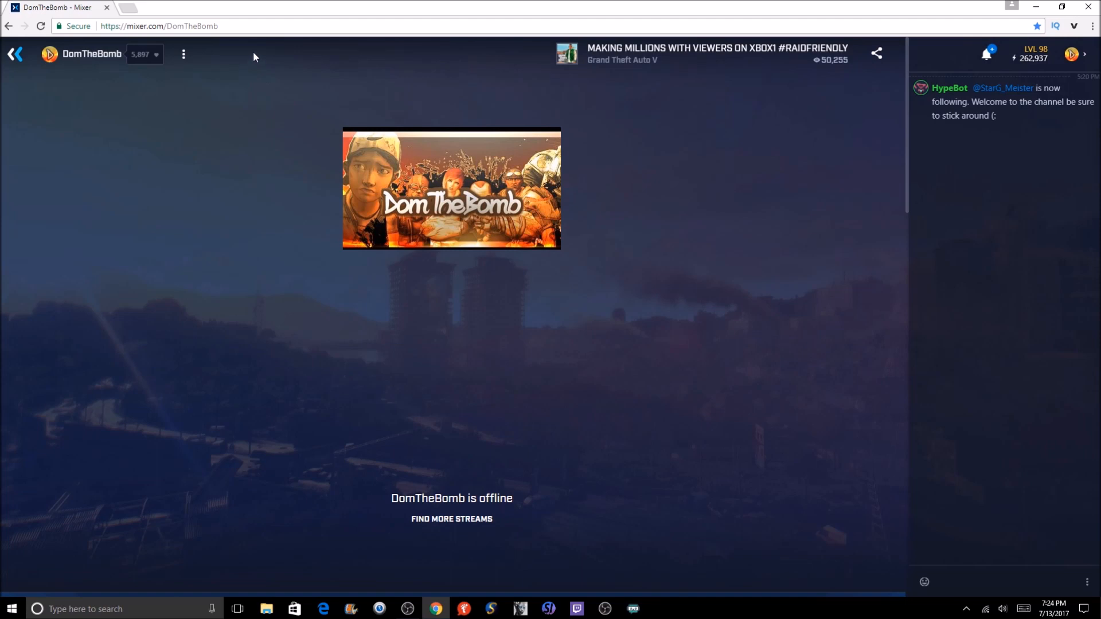
{"action": "mouse_move", "coordinate": [343, 130]}
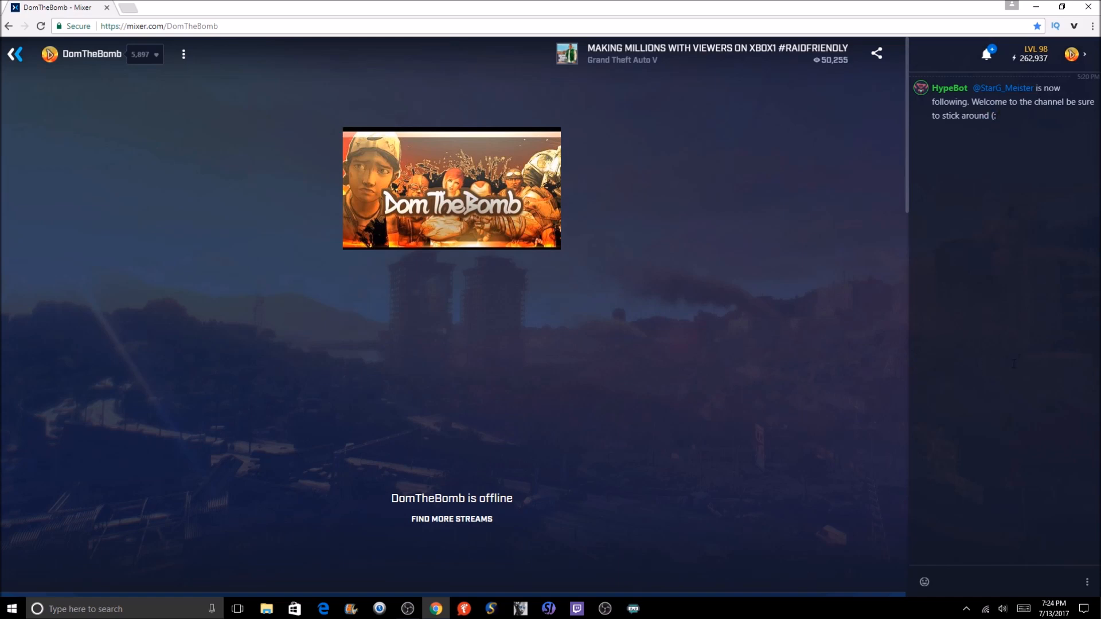
{"action": "mouse_move", "coordinate": [1018, 360]}
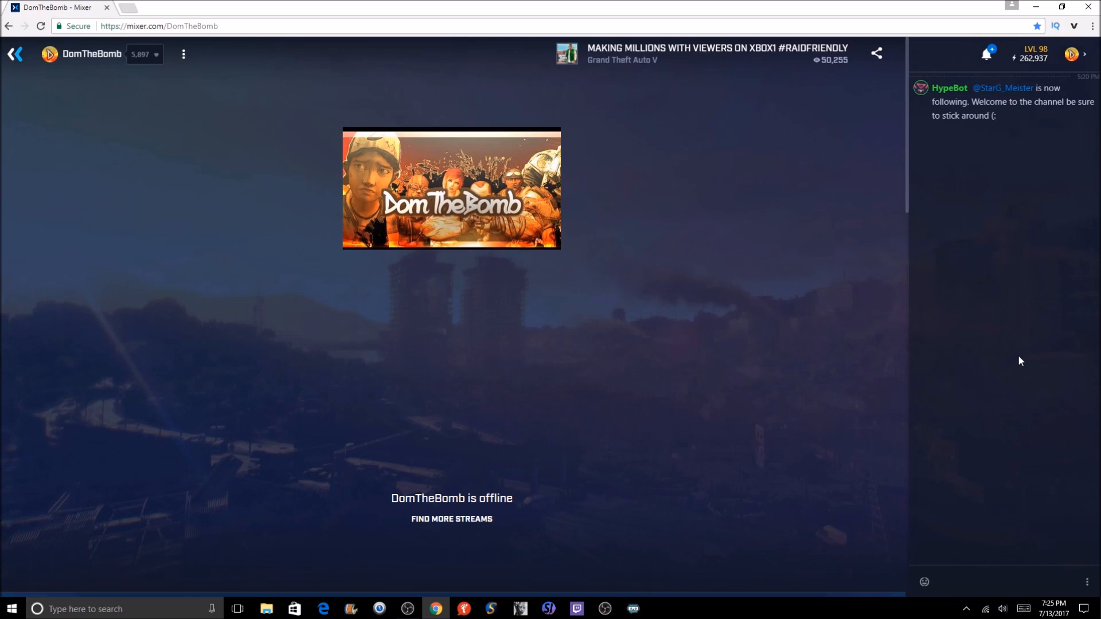
{"action": "mouse_move", "coordinate": [717, 82]}
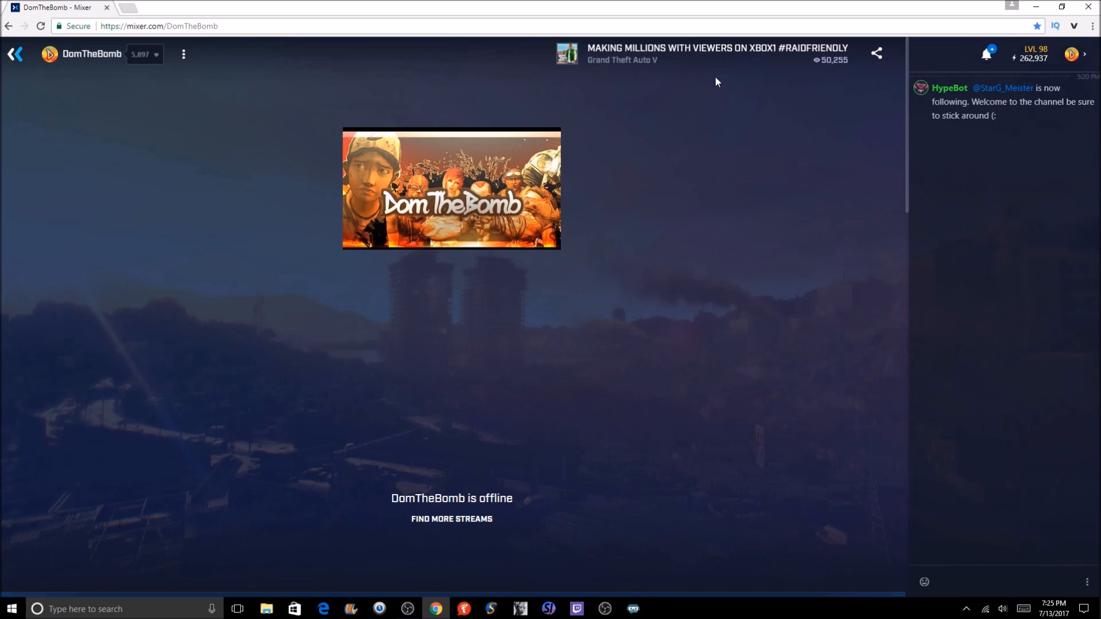
{"action": "mouse_move", "coordinate": [331, 189]}
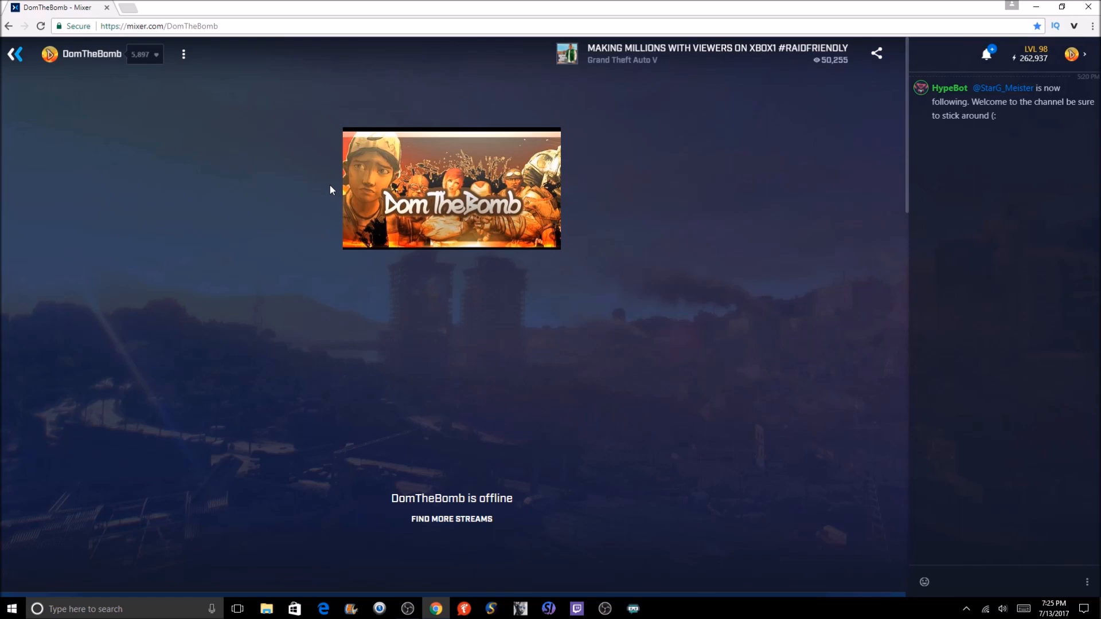
{"action": "mouse_move", "coordinate": [346, 400]}
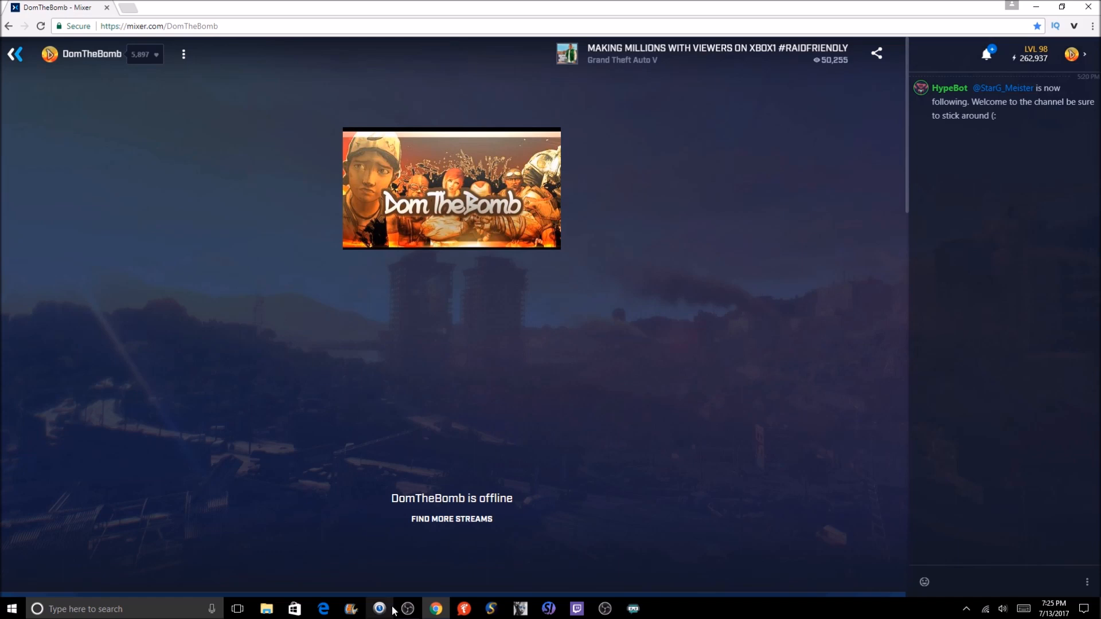
{"action": "left_click", "coordinate": [410, 608]}
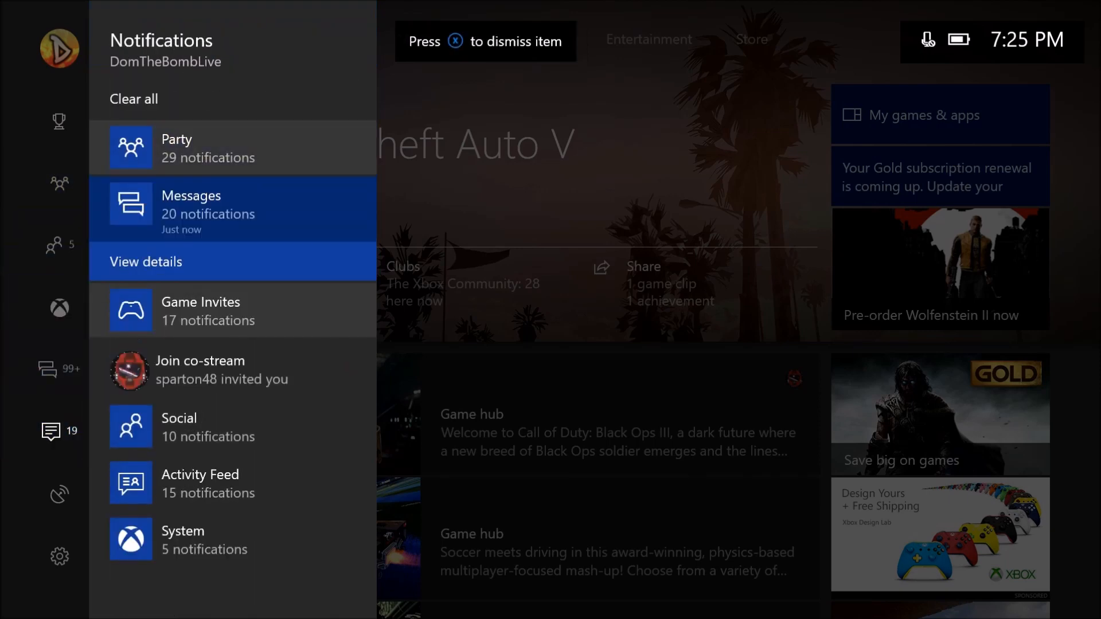
{"action": "key", "text": "down"}
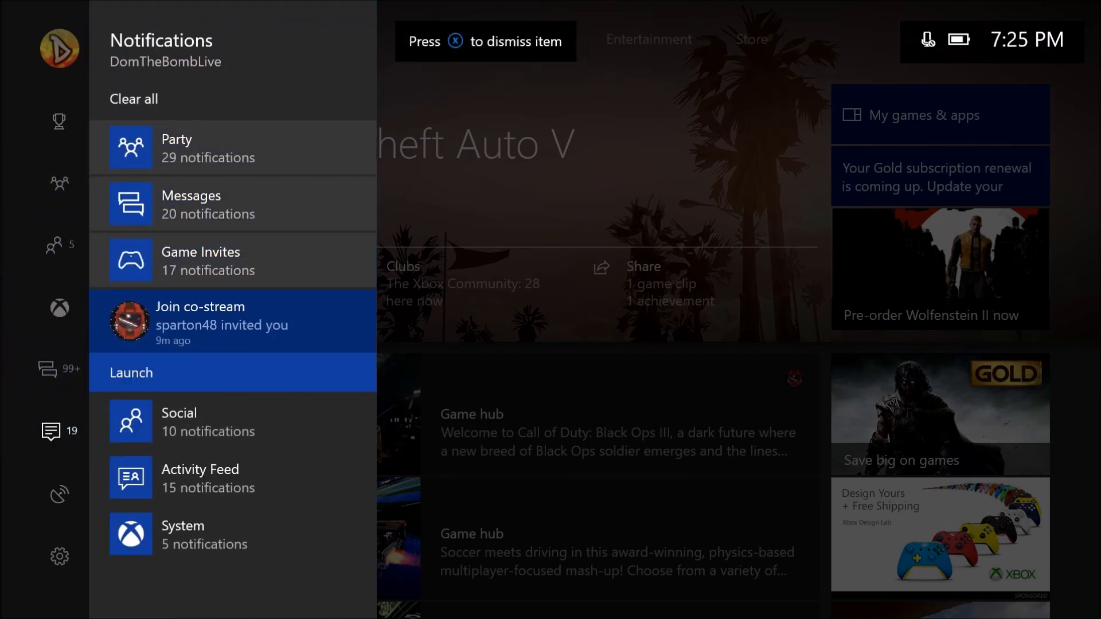